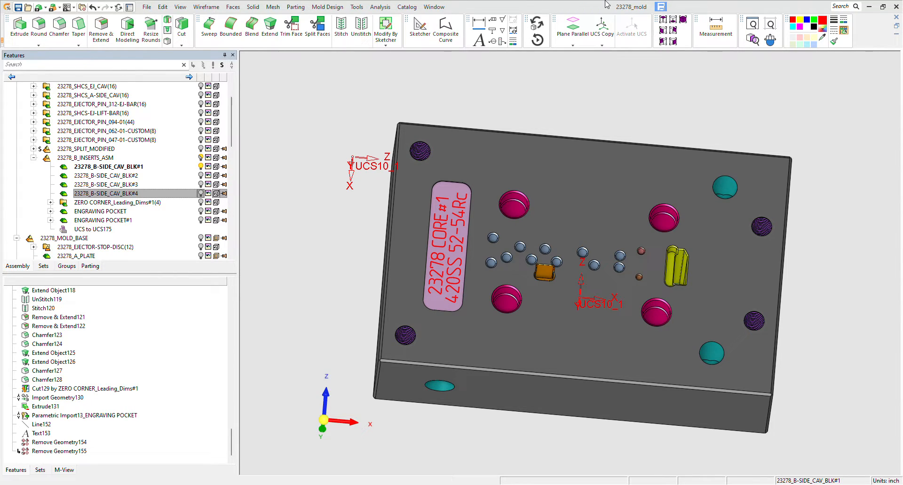
{"action": "mouse_move", "coordinate": [557, 261]}
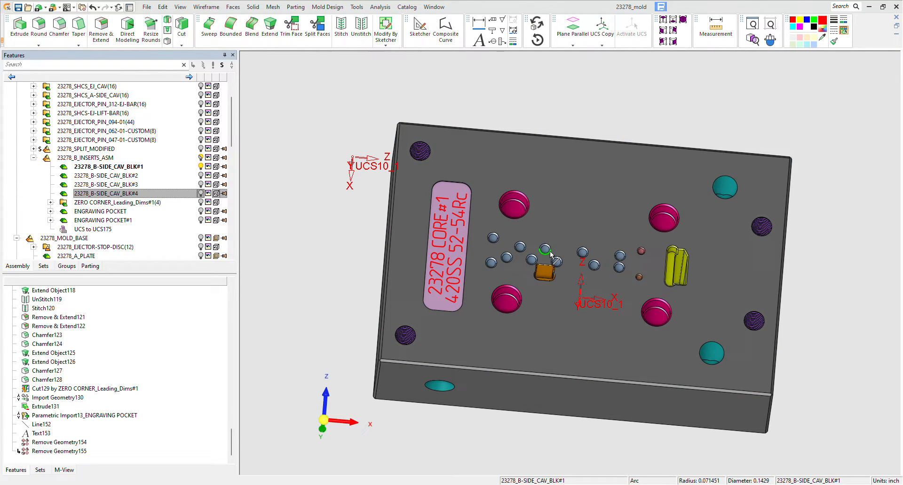
{"action": "mouse_move", "coordinate": [551, 257]}
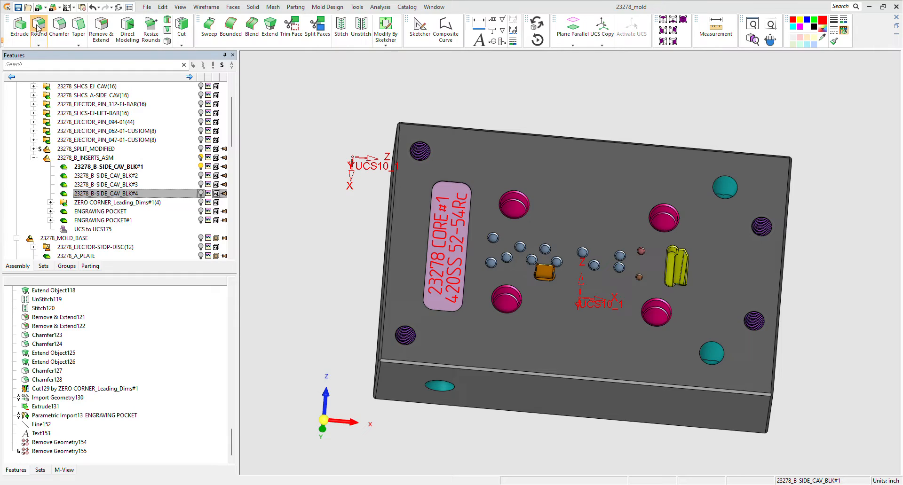
- Display the model's sets list, including WATER CIRCUIT, EJ PIN, insert pockets and ENGRAVING
{"action": "left_click", "coordinate": [46, 7]}
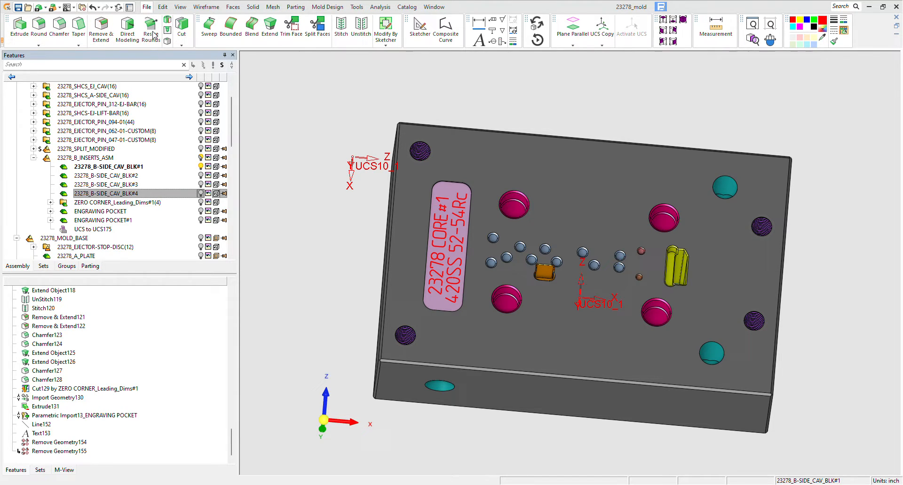
{"action": "mouse_move", "coordinate": [156, 56]}
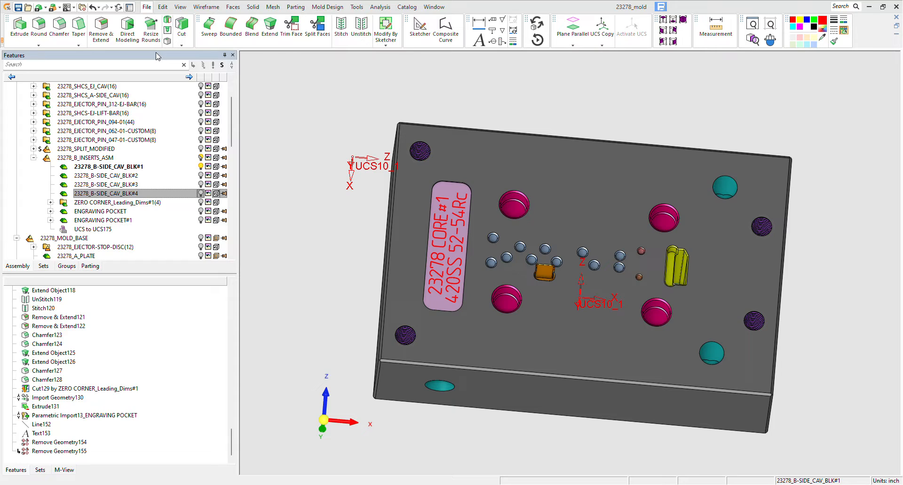
{"action": "mouse_move", "coordinate": [170, 103]}
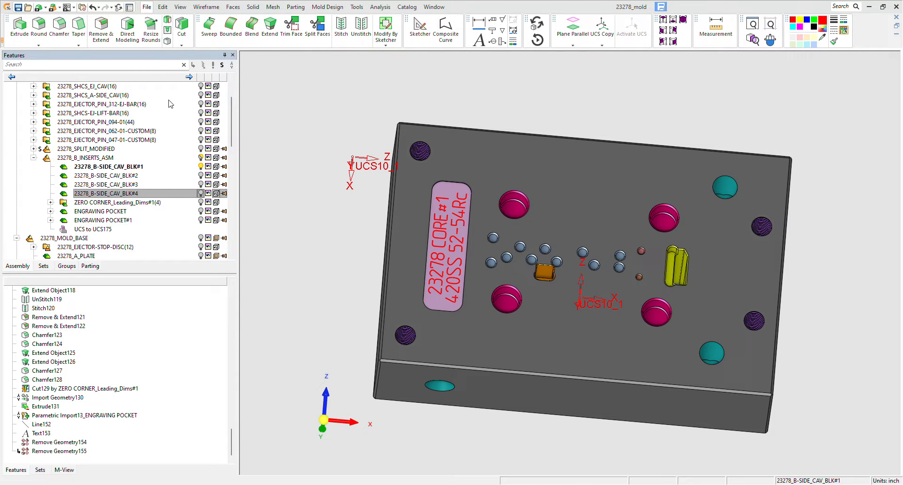
{"action": "mouse_move", "coordinate": [206, 92]}
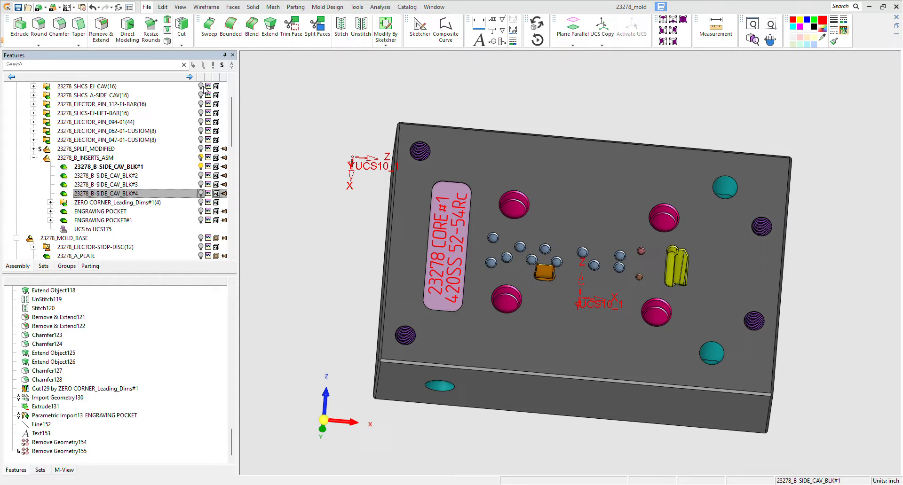
{"action": "mouse_move", "coordinate": [35, 477]}
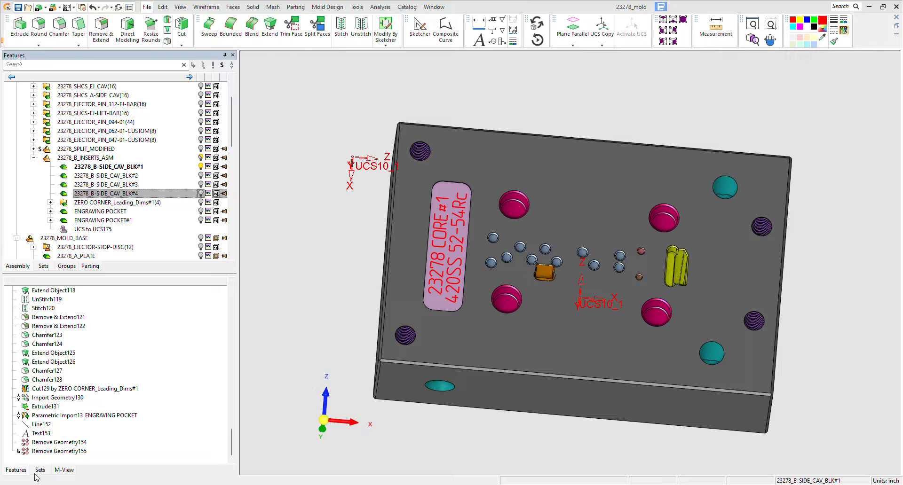
{"action": "left_click", "coordinate": [39, 469]}
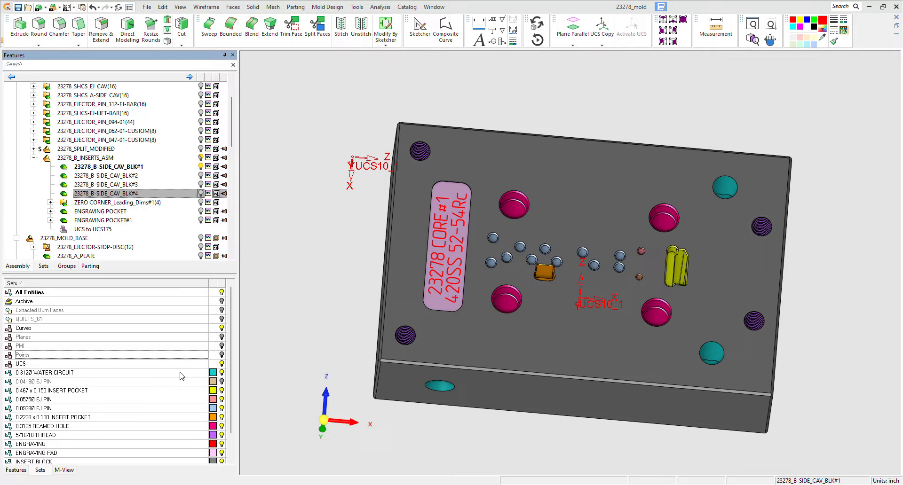
{"action": "mouse_move", "coordinate": [70, 377]}
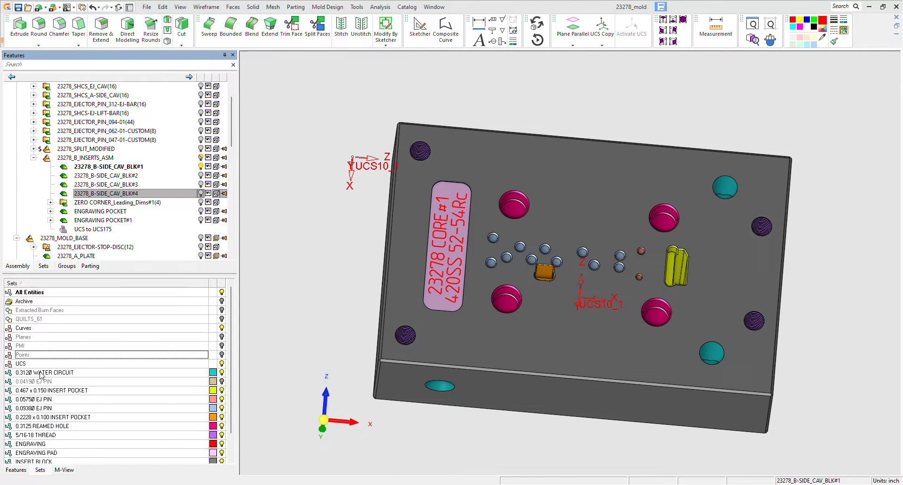
{"action": "left_click", "coordinate": [533, 357]}
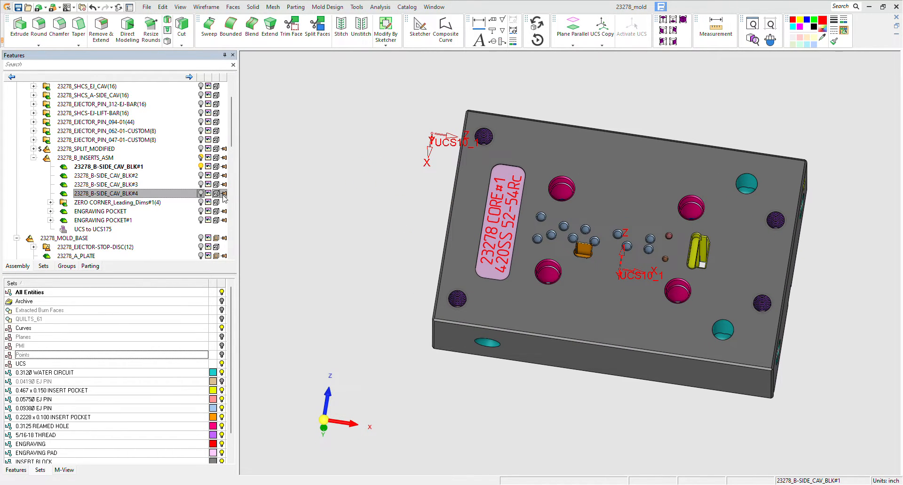
- Activate 23278_B-SIDE_CAV_BLK#4 from the Assembly tree
{"action": "left_click", "coordinate": [200, 194]}
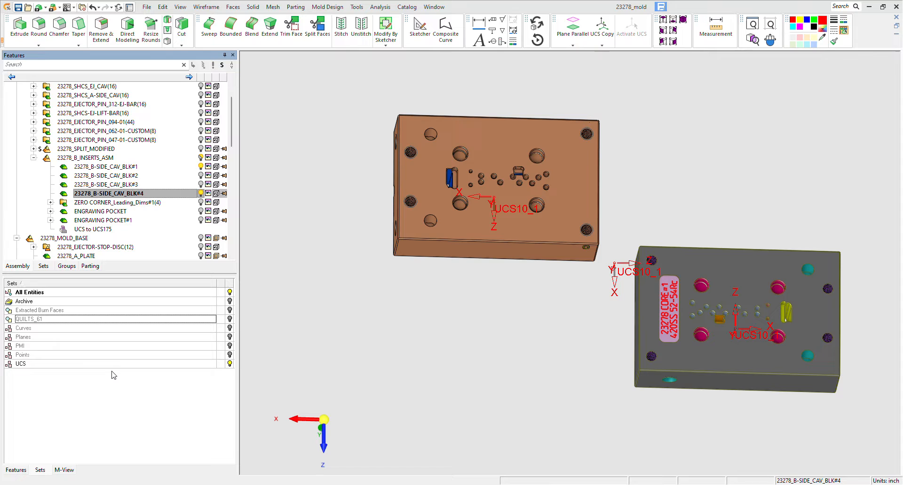
{"action": "mouse_move", "coordinate": [113, 379]}
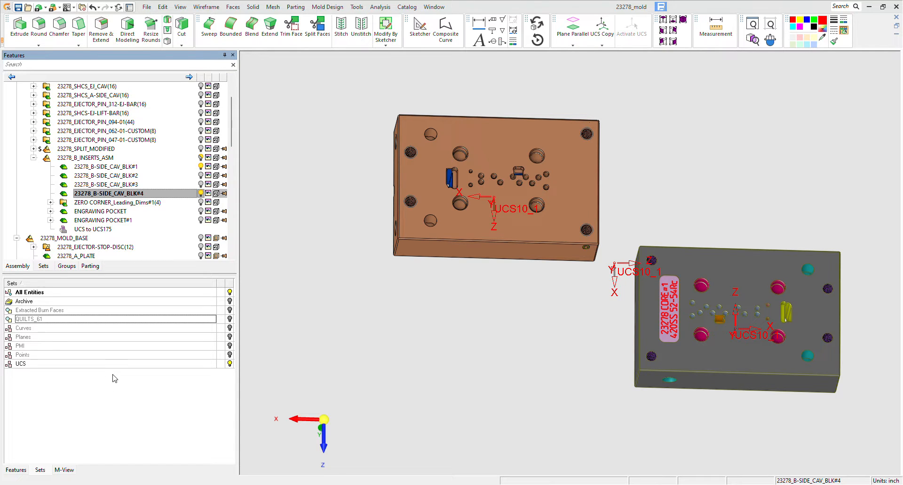
{"action": "mouse_move", "coordinate": [145, 393]}
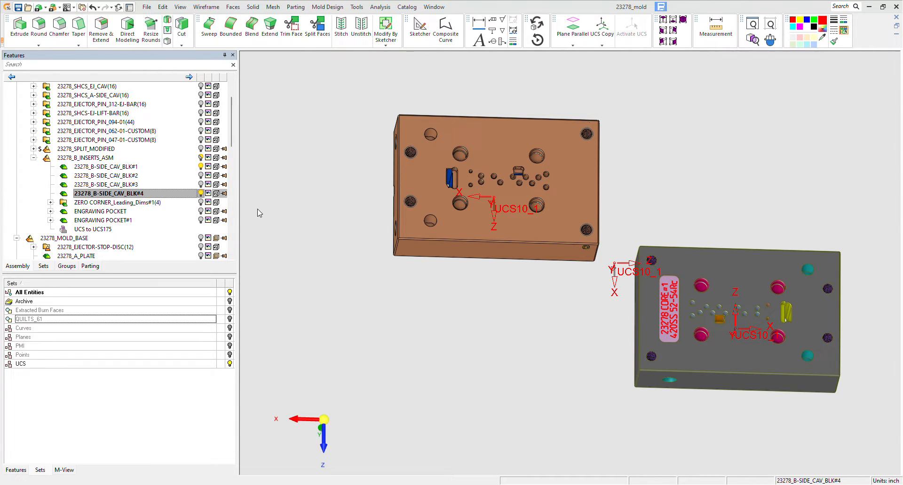
{"action": "mouse_move", "coordinate": [239, 200]}
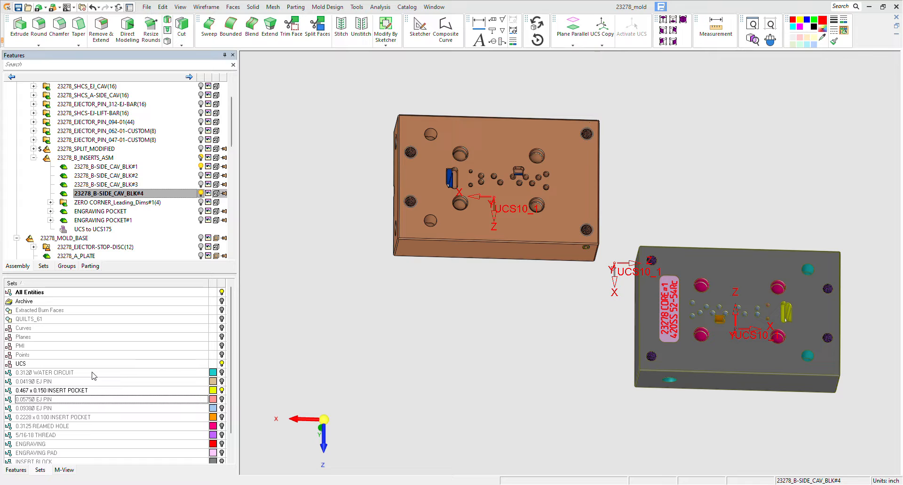
- Sample block 1's colours with Pick Color and apply the reamed-hole colour to block 4's bores
{"action": "left_click", "coordinate": [753, 325]}
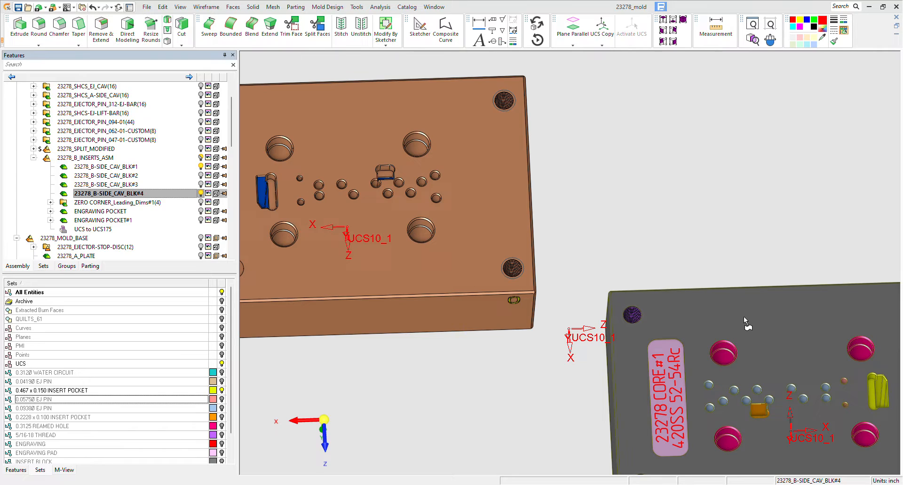
{"action": "mouse_move", "coordinate": [725, 55]}
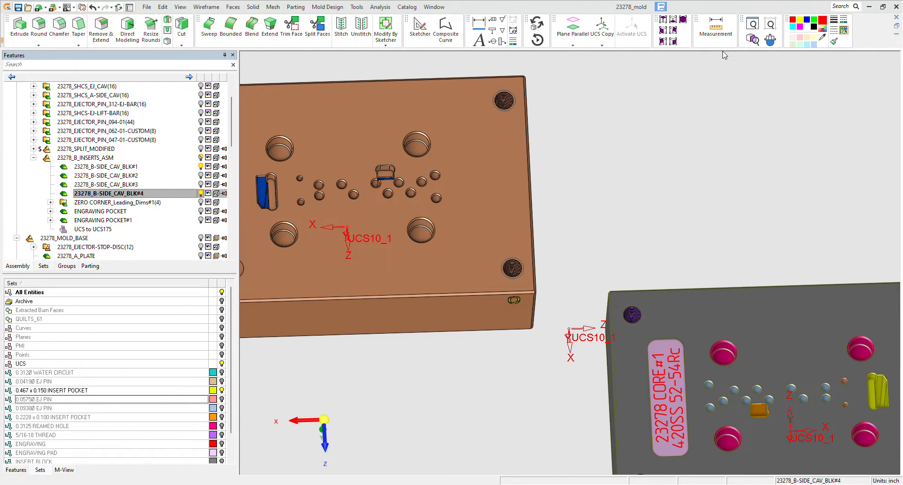
{"action": "left_click", "coordinate": [452, 163]}
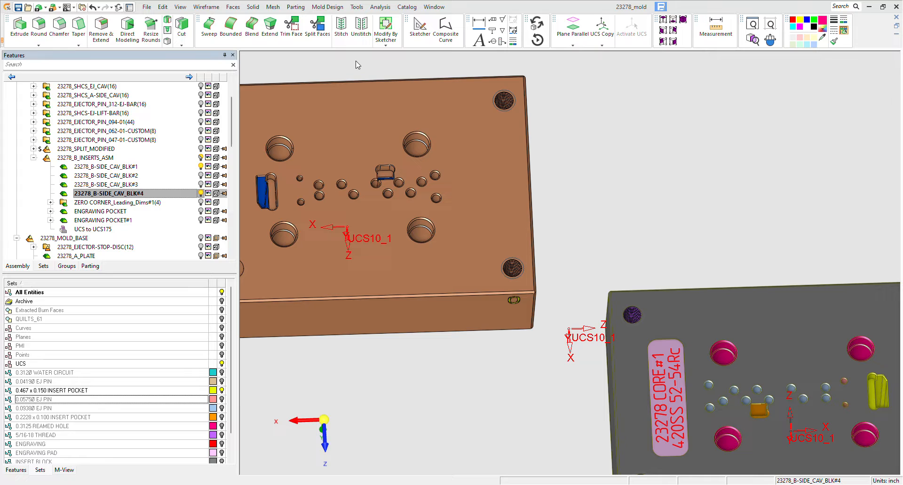
{"action": "mouse_move", "coordinate": [343, 133]}
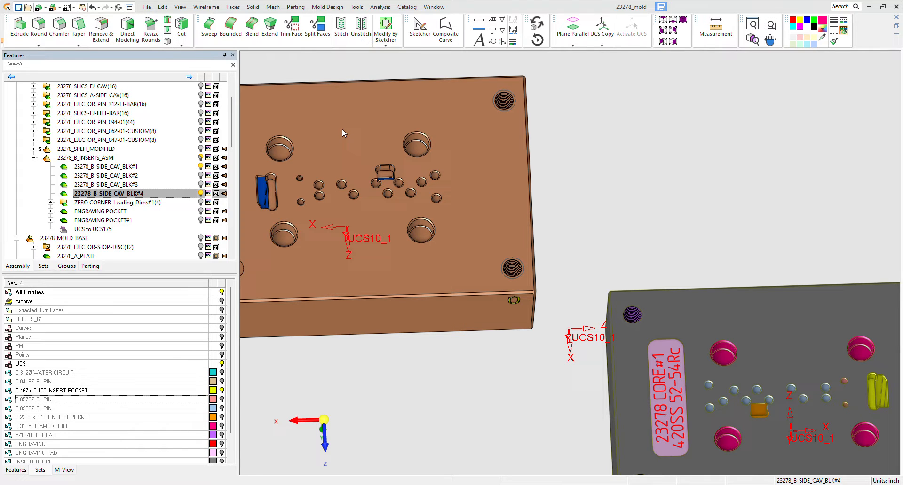
{"action": "left_click", "coordinate": [419, 152]}
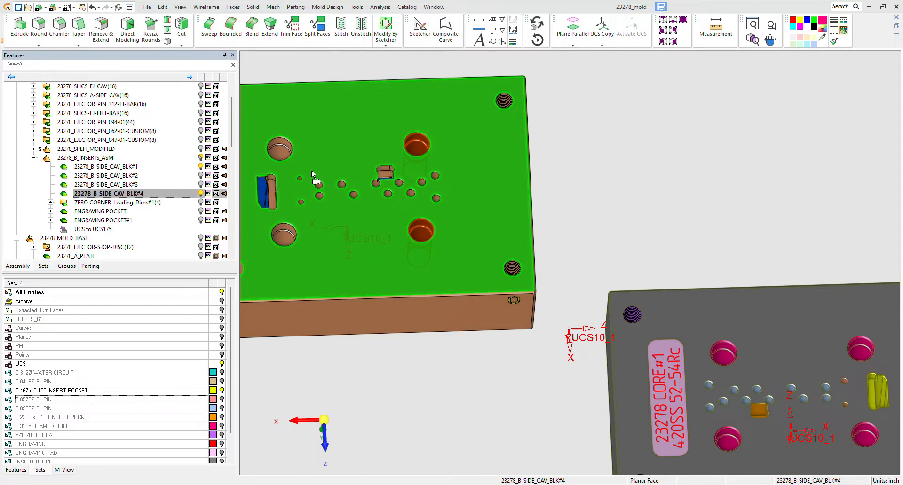
{"action": "left_click", "coordinate": [287, 244]}
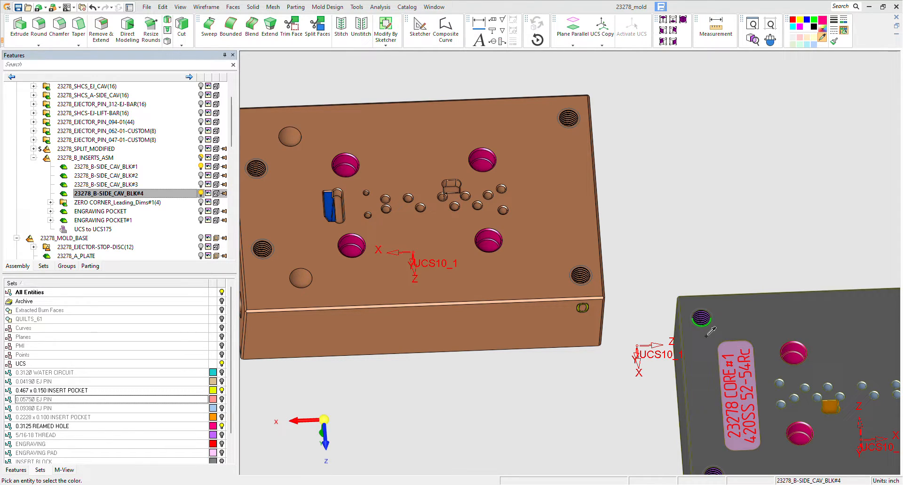
{"action": "mouse_move", "coordinate": [770, 169]}
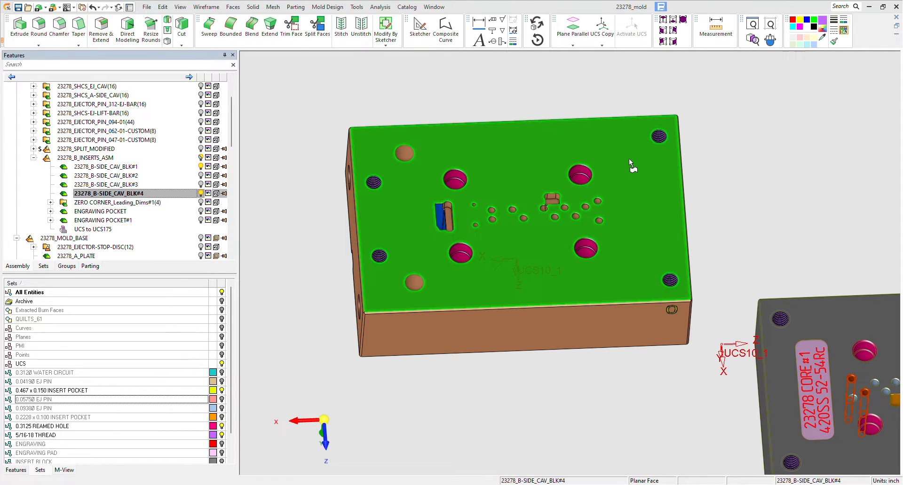
- Select block 4's small ejector pin holes and apply the matching light-blue colour
{"action": "left_click", "coordinate": [600, 208]}
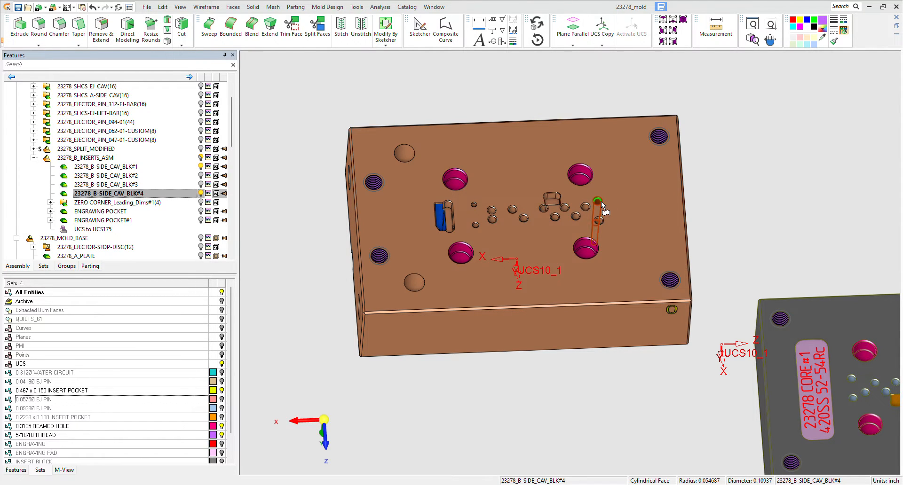
{"action": "scroll", "scroll_direction": "up", "scroll_amount": 3}
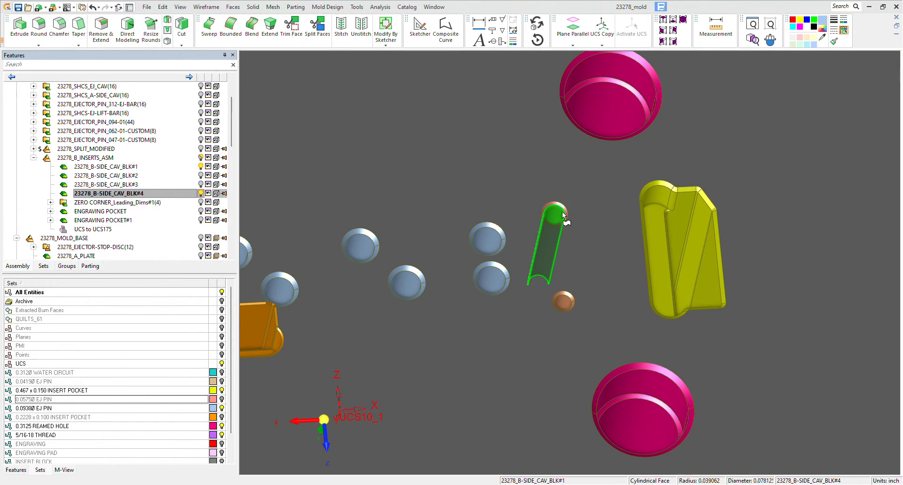
{"action": "left_click", "coordinate": [555, 213]}
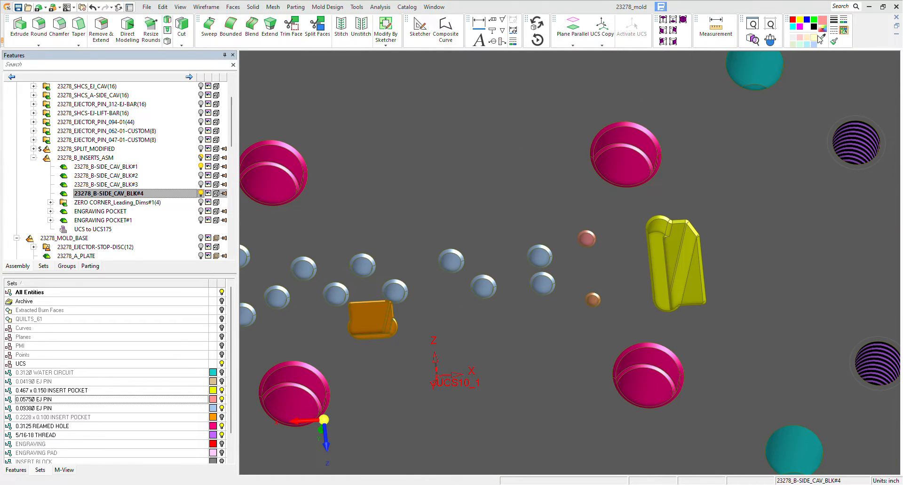
{"action": "left_click", "coordinate": [818, 39]}
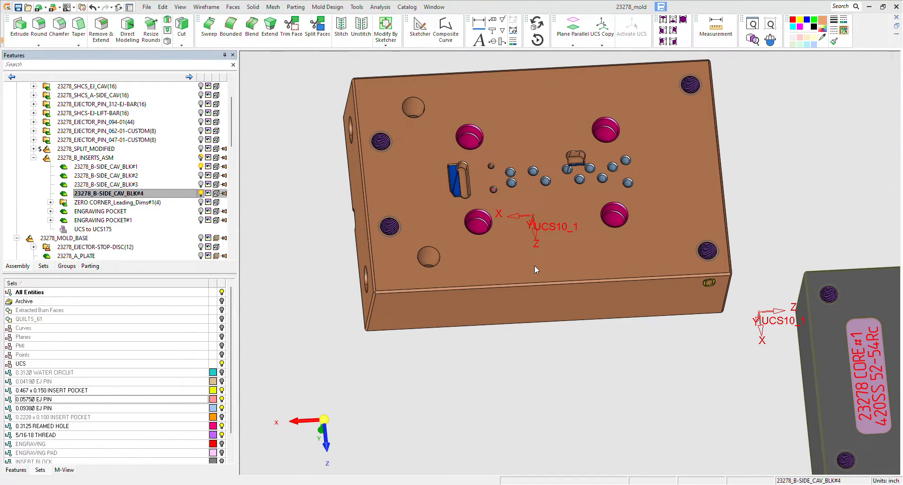
{"action": "left_click_drag", "start_coordinate": [536, 231], "coordinate": [582, 334]}
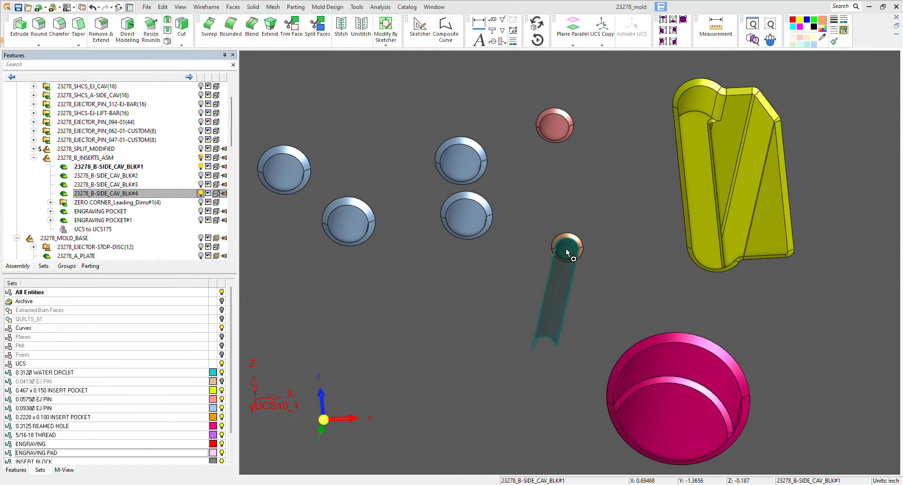
{"action": "left_click", "coordinate": [567, 247]}
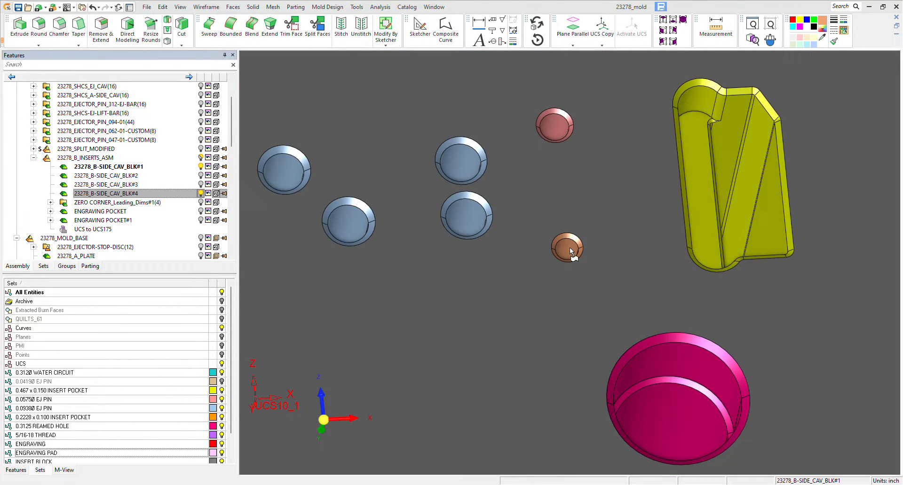
{"action": "left_click", "coordinate": [567, 247]}
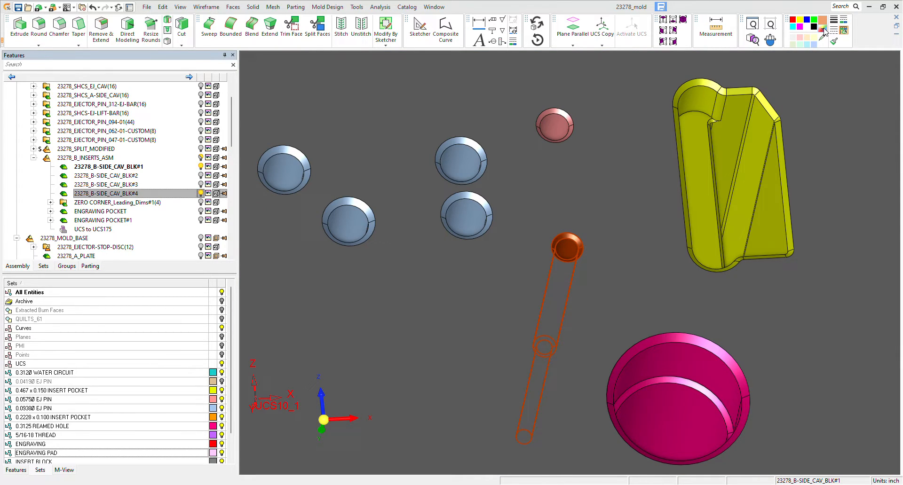
{"action": "mouse_move", "coordinate": [821, 69]}
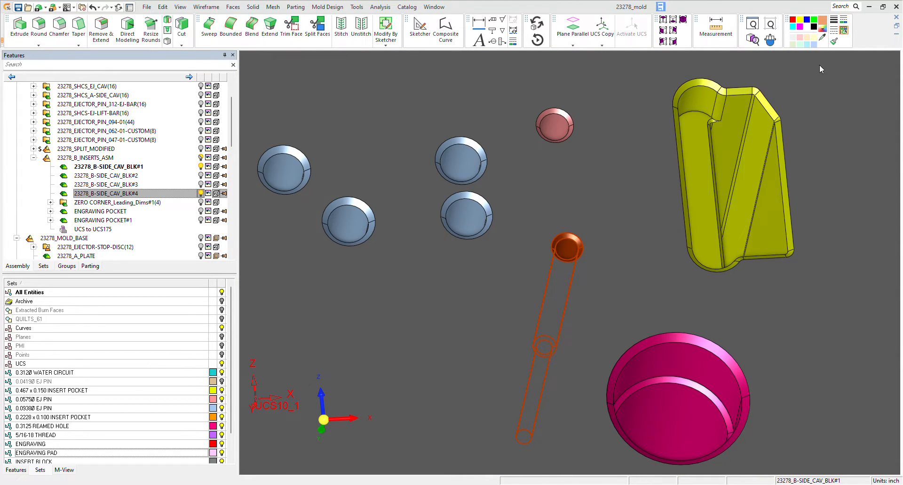
{"action": "mouse_move", "coordinate": [805, 128]}
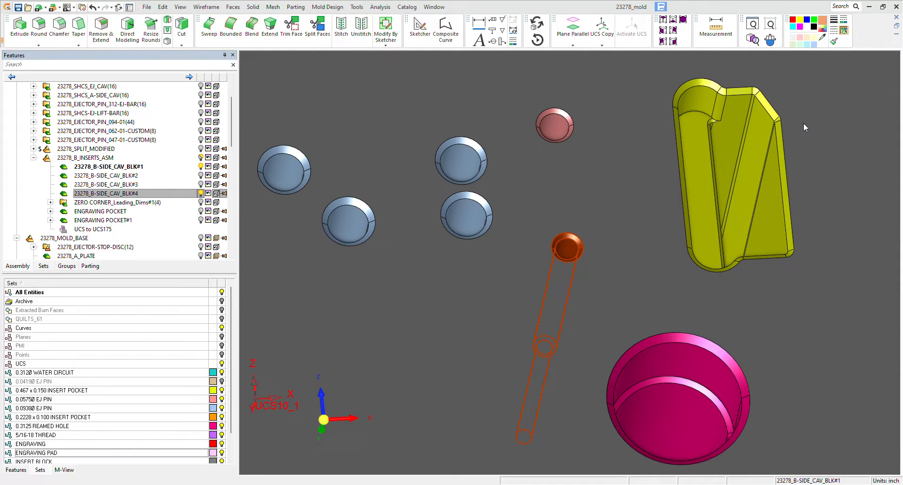
{"action": "mouse_move", "coordinate": [792, 128]}
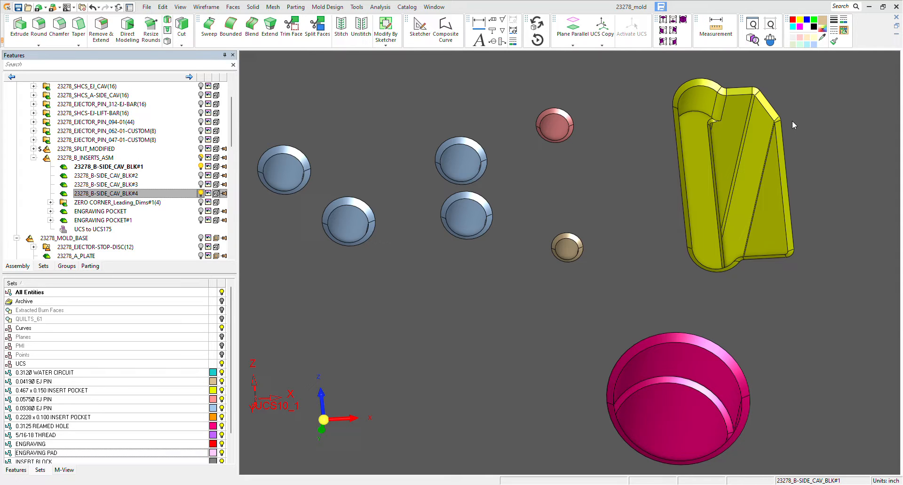
{"action": "left_click", "coordinate": [641, 145]}
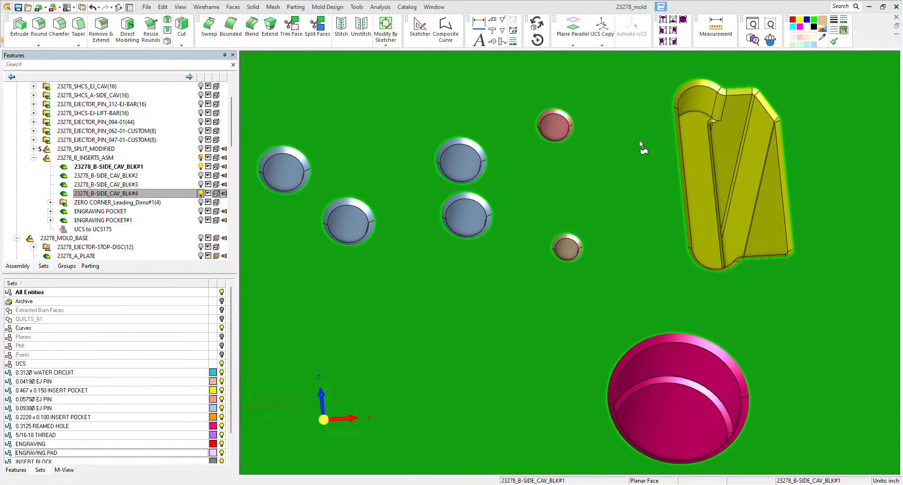
{"action": "mouse_move", "coordinate": [640, 143]}
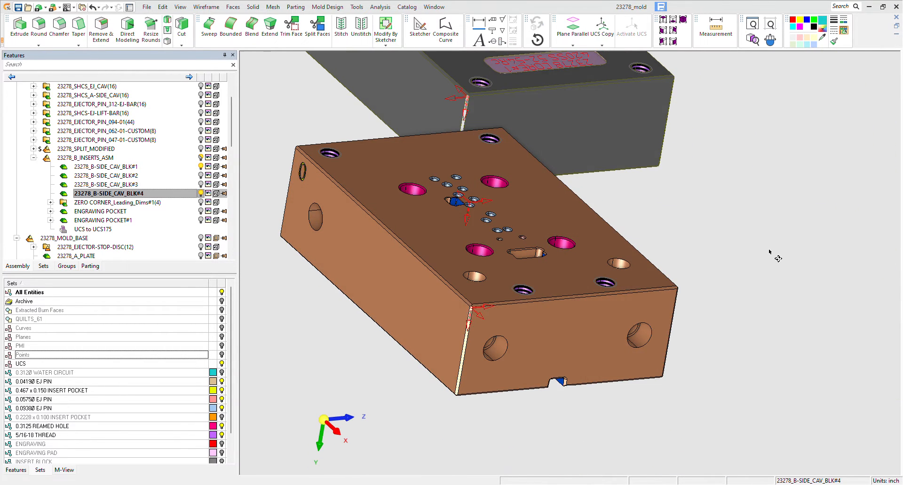
{"action": "left_click", "coordinate": [498, 352]}
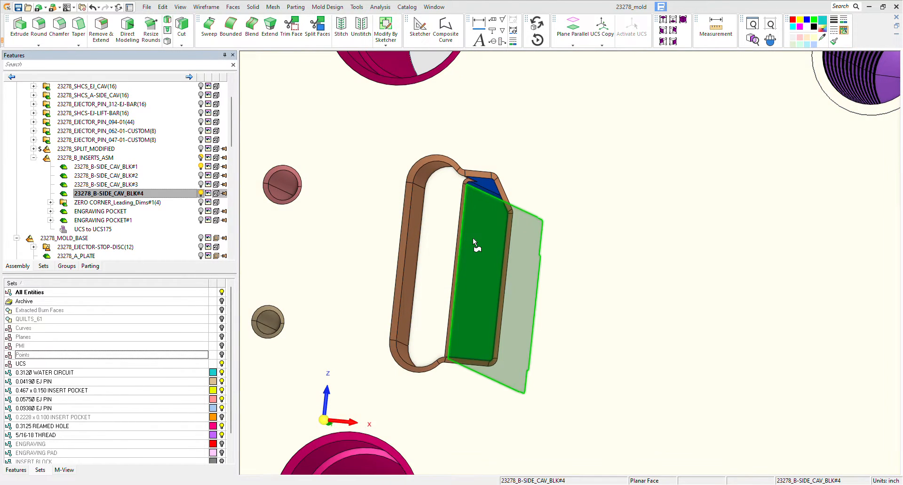
{"action": "left_click_drag", "start_coordinate": [472, 242], "coordinate": [605, 167]}
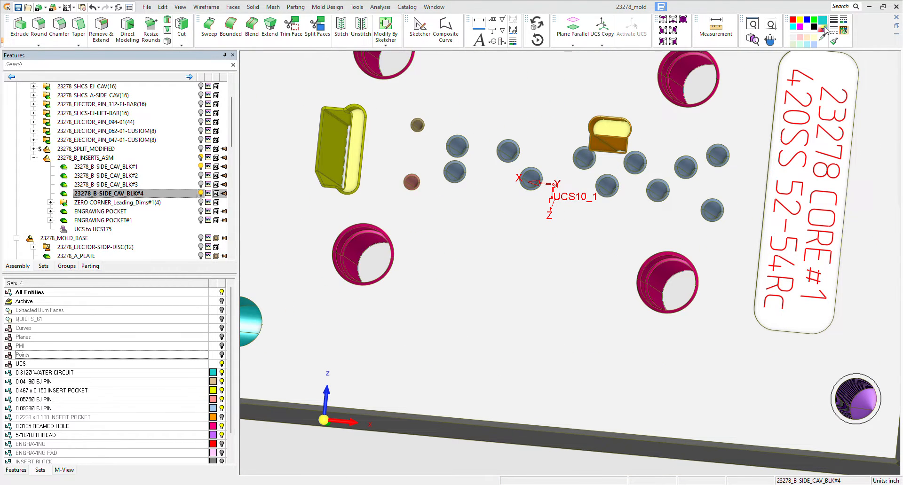
{"action": "left_click", "coordinate": [824, 39]}
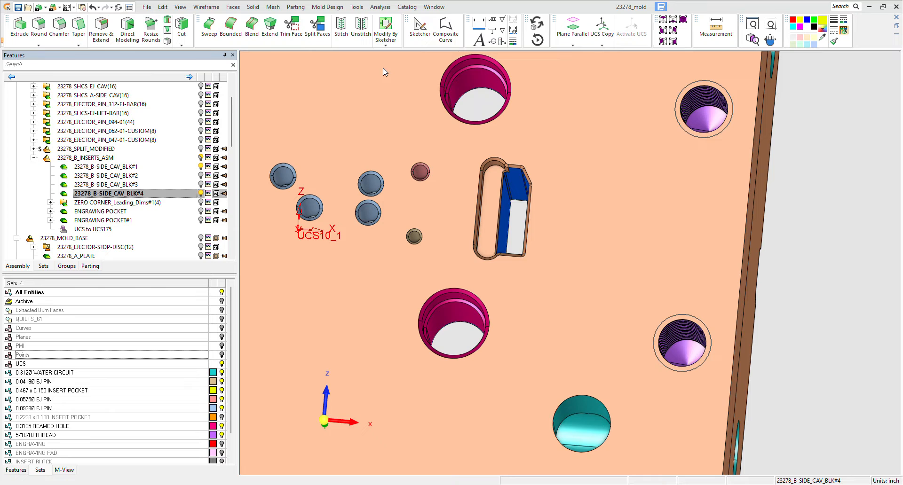
{"action": "mouse_move", "coordinate": [347, 79]}
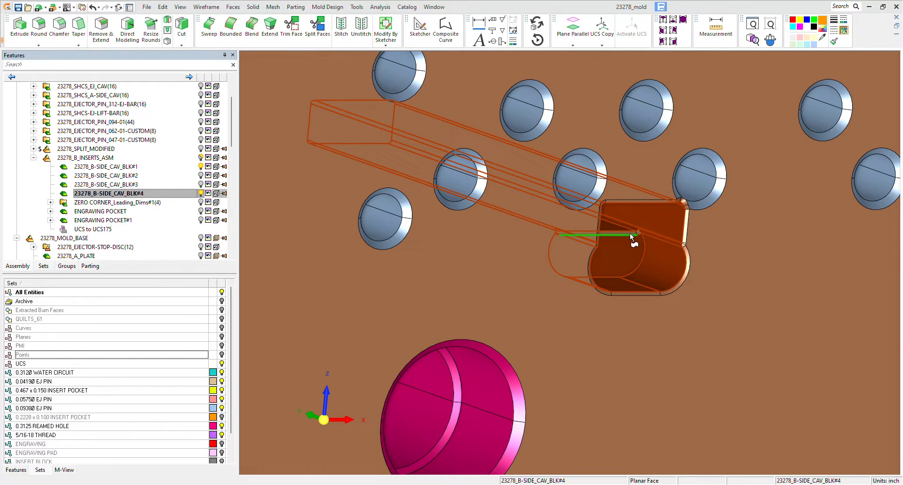
{"action": "mouse_move", "coordinate": [689, 262]}
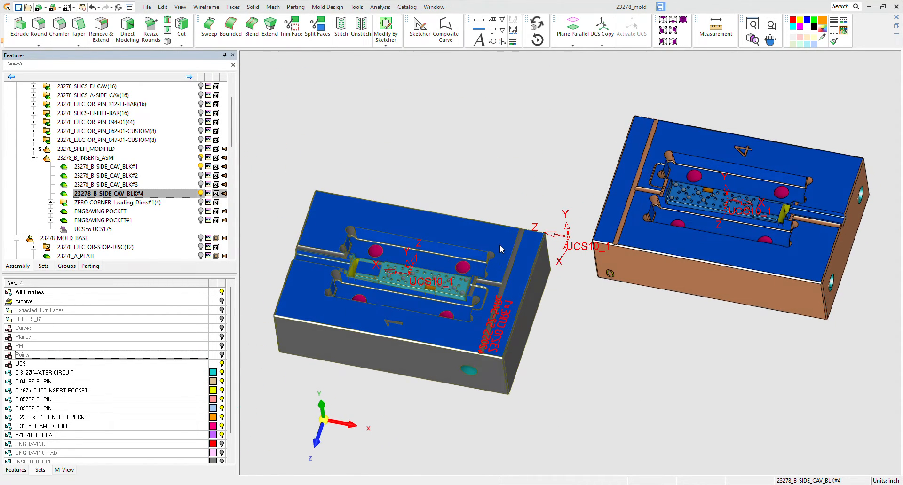
{"action": "mouse_move", "coordinate": [658, 320]}
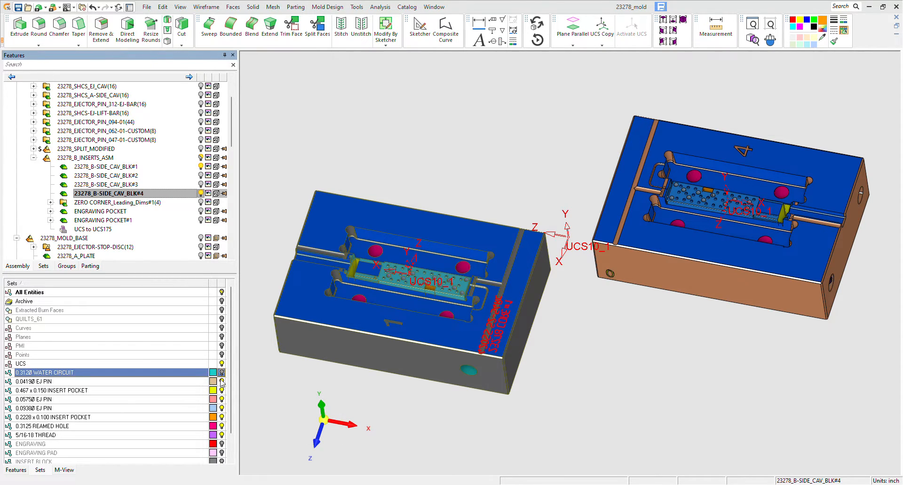
{"action": "left_click", "coordinate": [57, 399]}
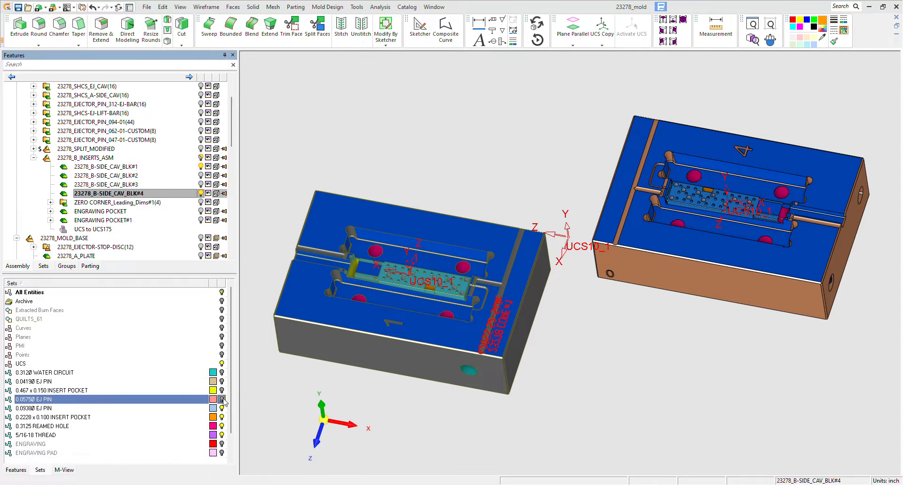
{"action": "left_click", "coordinate": [57, 426]}
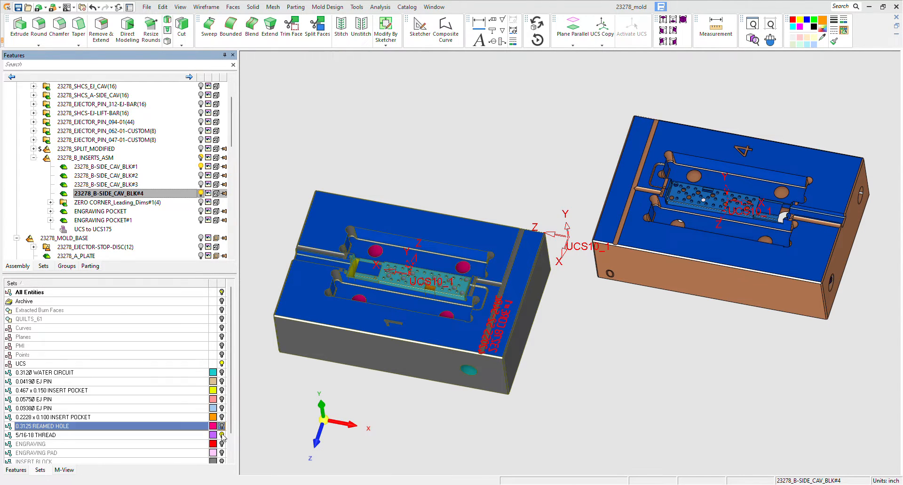
{"action": "left_click", "coordinate": [35, 435]}
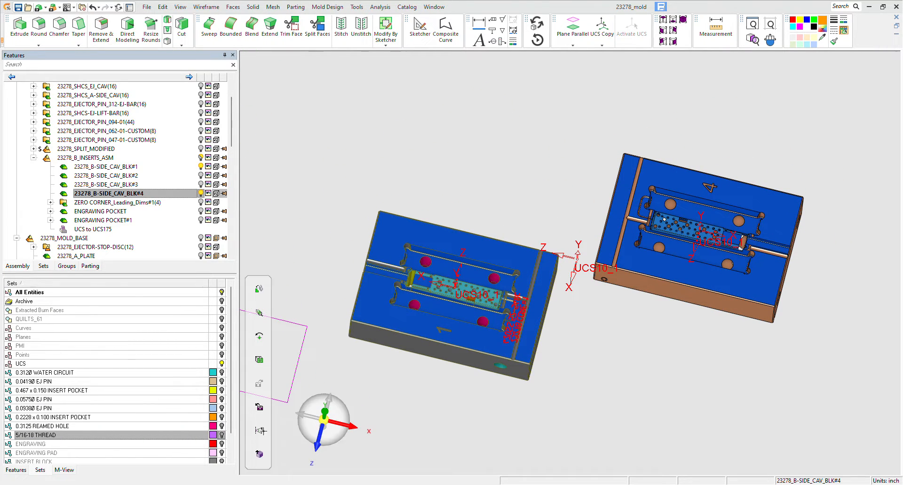
{"action": "scroll", "scroll_direction": "down", "scroll_amount": 3}
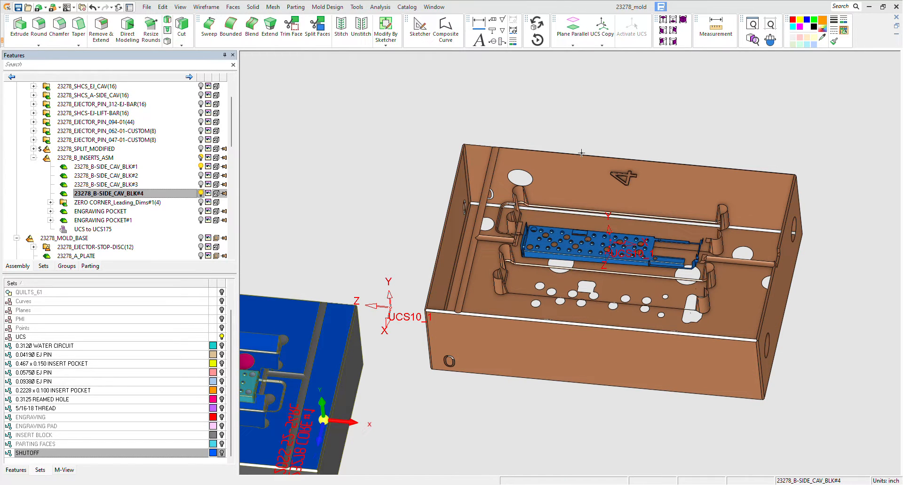
- Hide the copper block and the other surrounding block, leaving only block 4's insert plate
{"action": "left_click", "coordinate": [596, 175]}
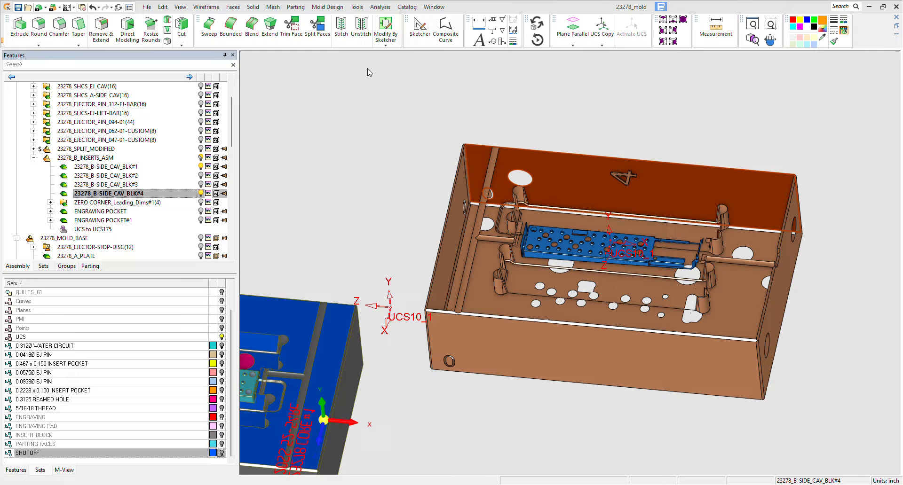
{"action": "mouse_move", "coordinate": [363, 70]}
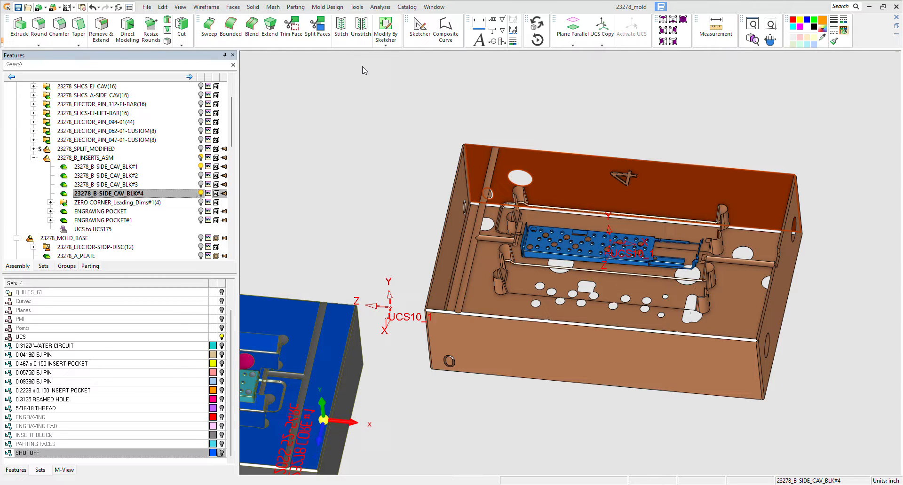
{"action": "mouse_move", "coordinate": [433, 182]}
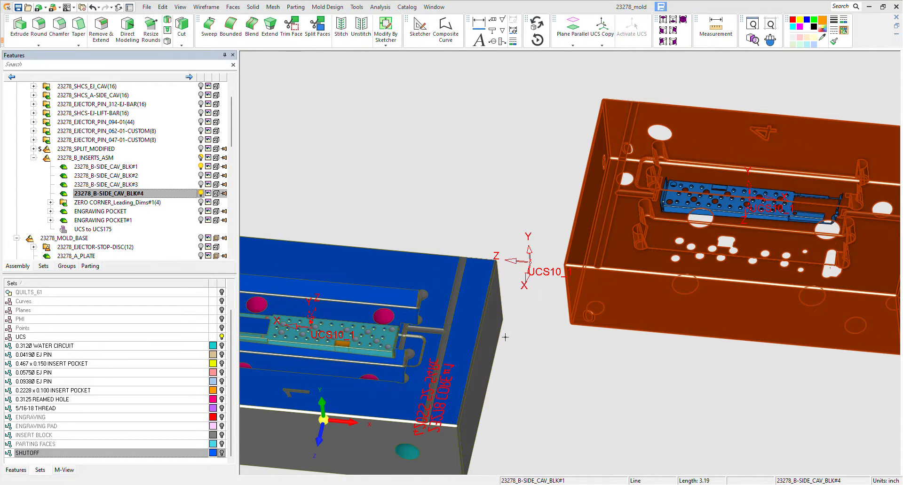
{"action": "left_click", "coordinate": [823, 35]}
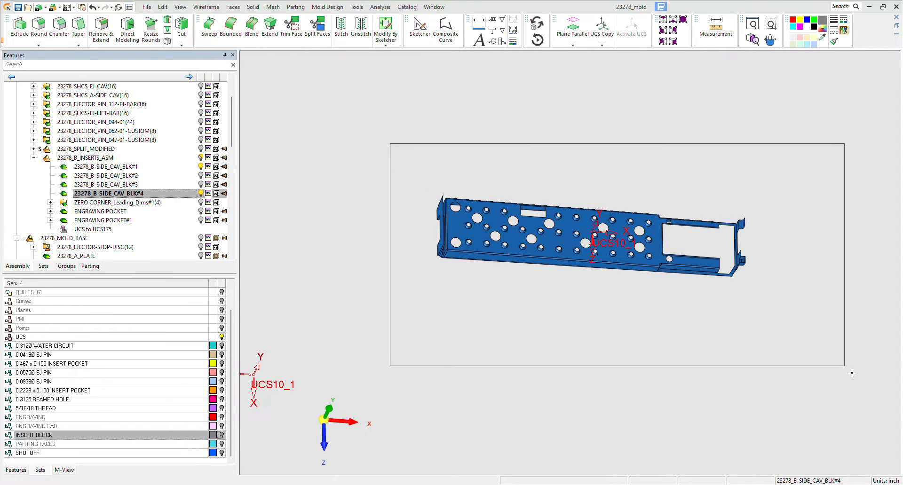
{"action": "mouse_move", "coordinate": [396, 61]}
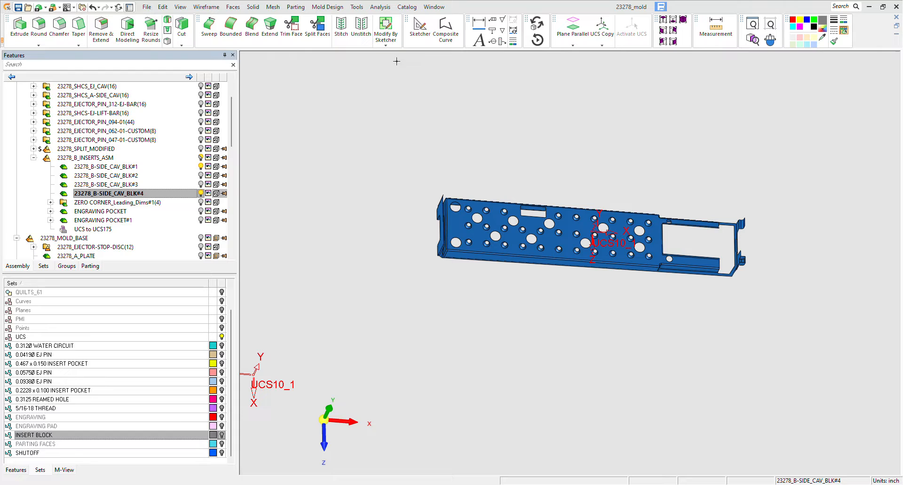
{"action": "mouse_move", "coordinate": [363, 66]}
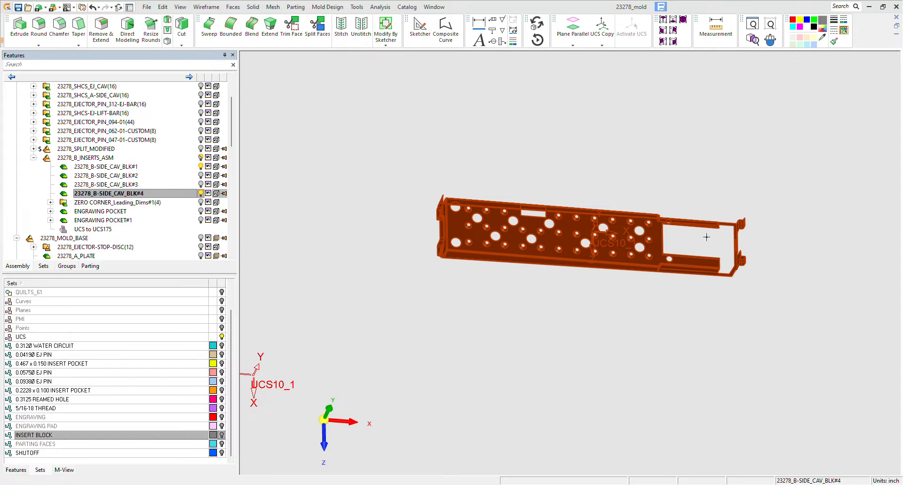
{"action": "mouse_move", "coordinate": [539, 113]}
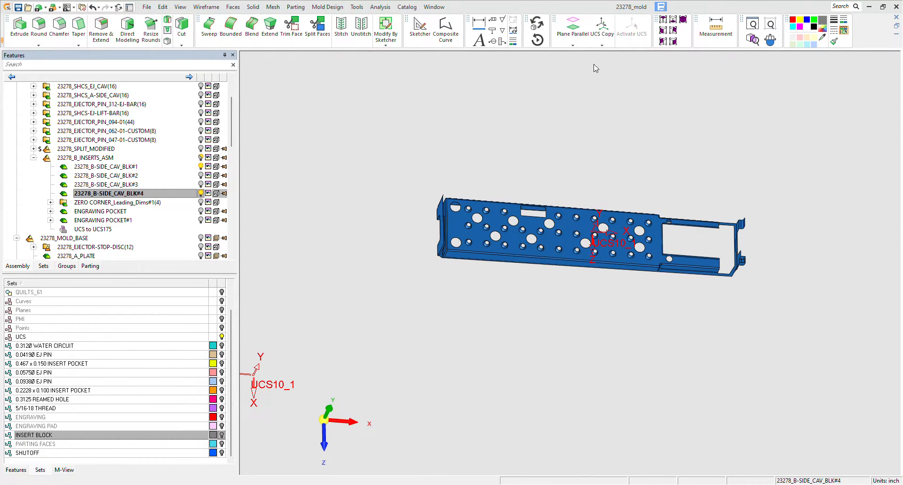
{"action": "mouse_move", "coordinate": [605, 69]}
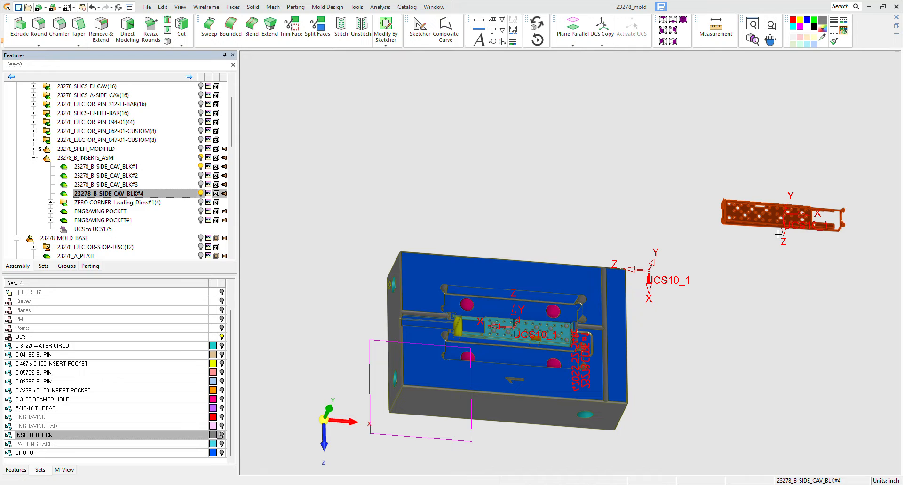
- Toggle visibility of the WATER CIRCUIT and 0.0938 EJ PIN sets
{"action": "left_click", "coordinate": [823, 36]}
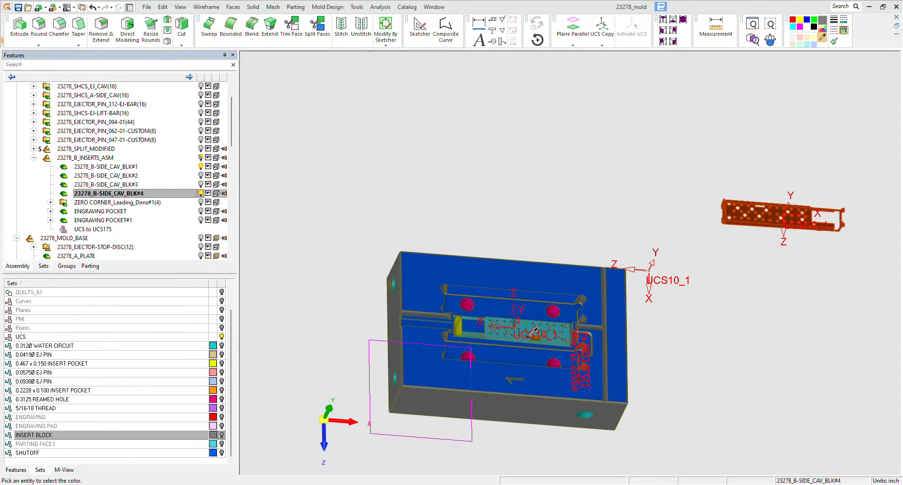
{"action": "mouse_move", "coordinate": [696, 210]}
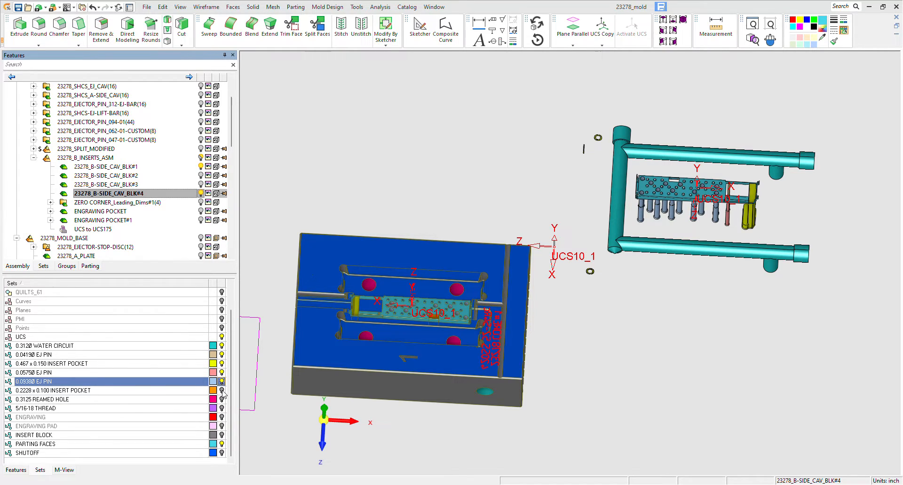
{"action": "left_click", "coordinate": [34, 409]}
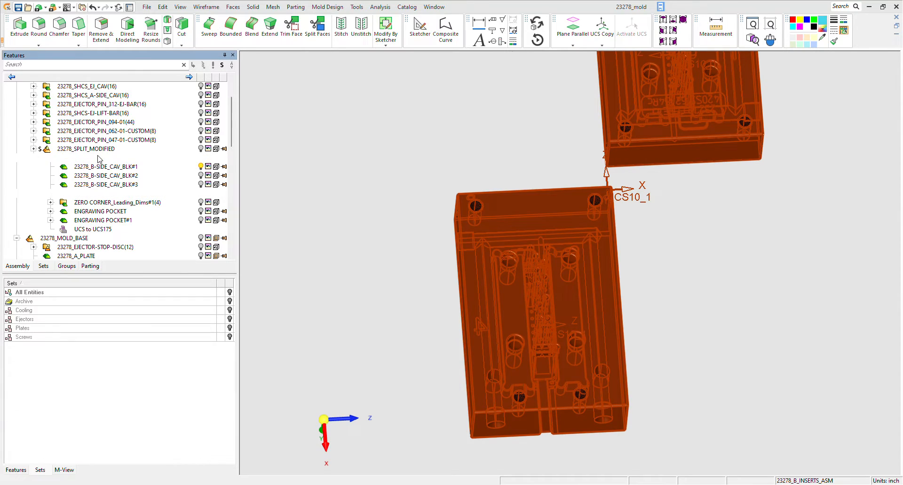
- Activate 23278_B_INSERTS_ASM and begin a duplicate copy of ENGRAVING POCKET onto block 4
{"action": "left_click", "coordinate": [89, 157]}
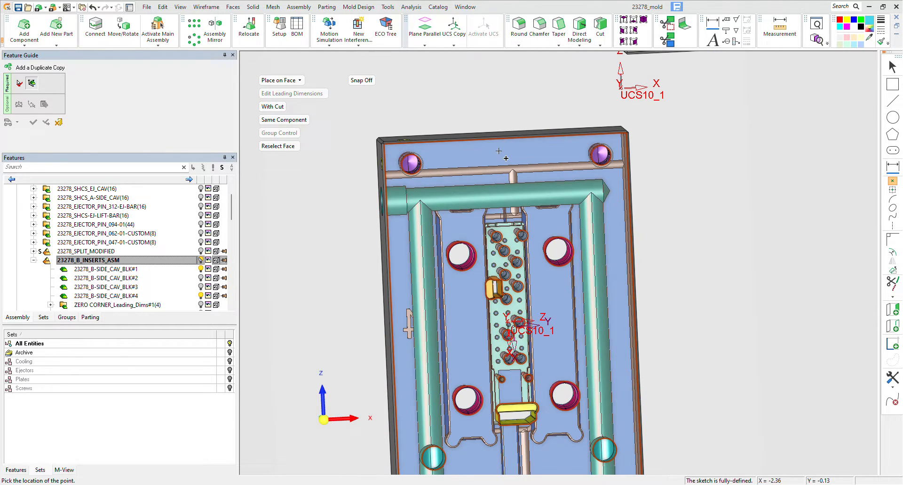
{"action": "mouse_move", "coordinate": [518, 169]}
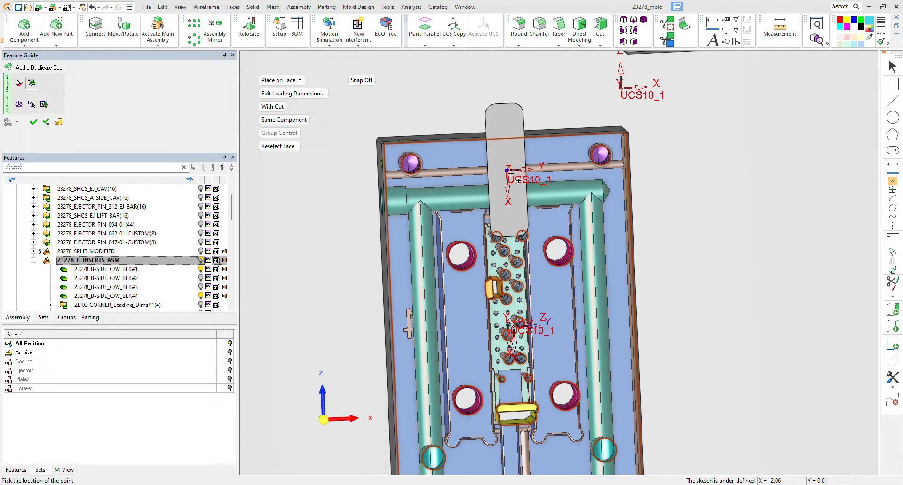
{"action": "mouse_move", "coordinate": [717, 182]}
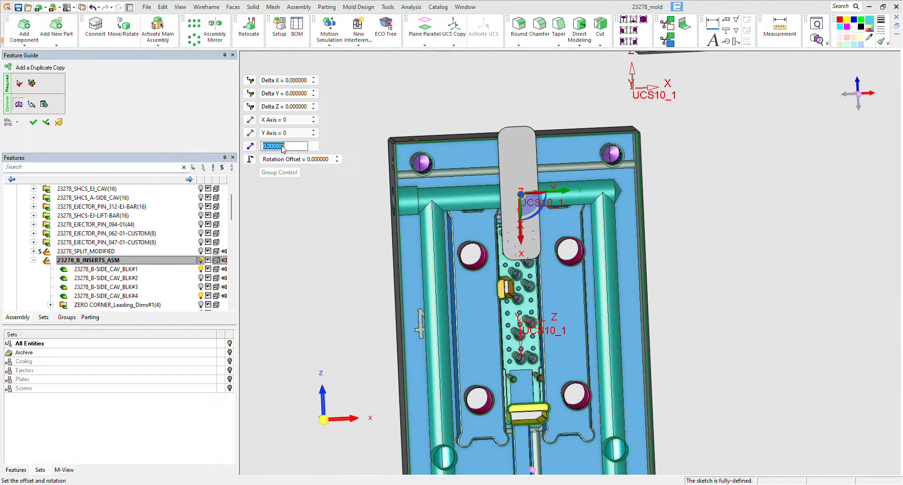
- Rotate the duplicated pocket 90° about Z, review its 1.75 by 0.5 size, and confirm
{"action": "type", "text": "90"}
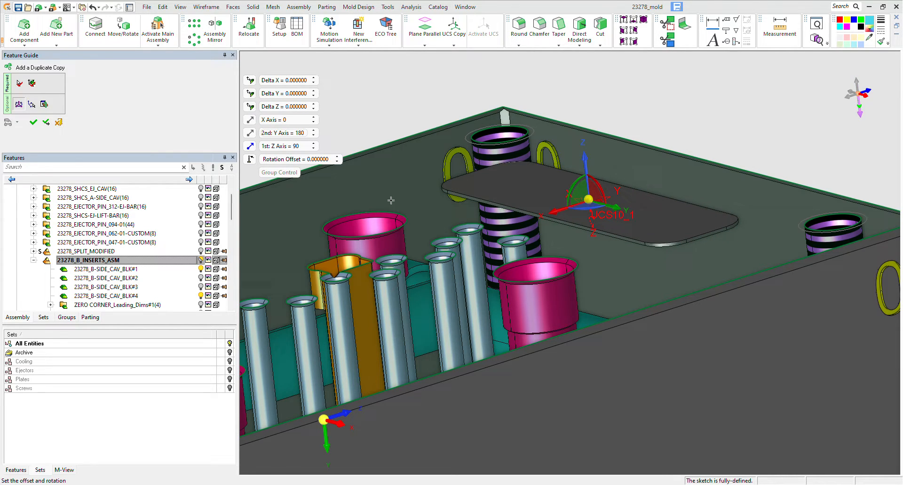
{"action": "mouse_move", "coordinate": [338, 129]}
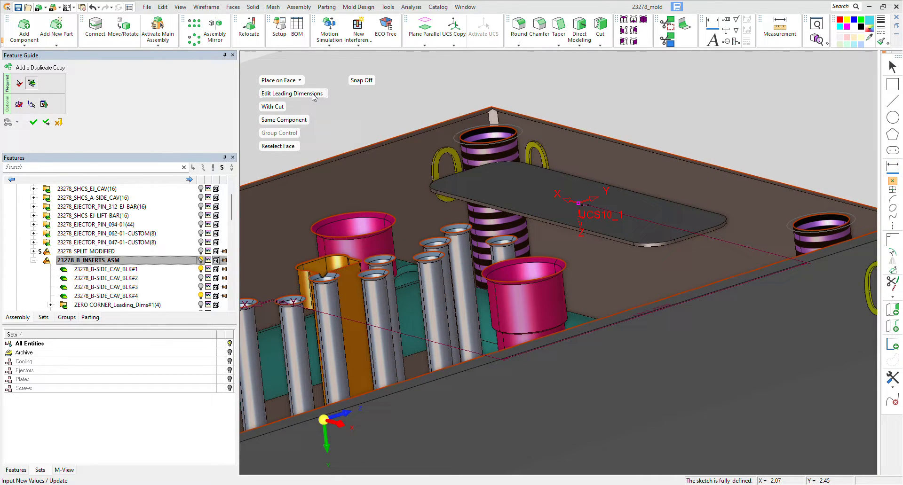
{"action": "left_click", "coordinate": [293, 93]}
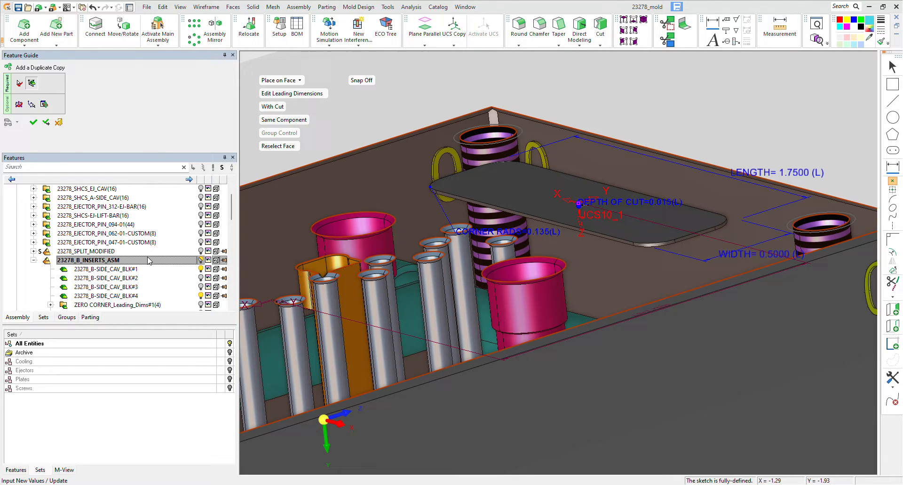
{"action": "mouse_move", "coordinate": [272, 409]}
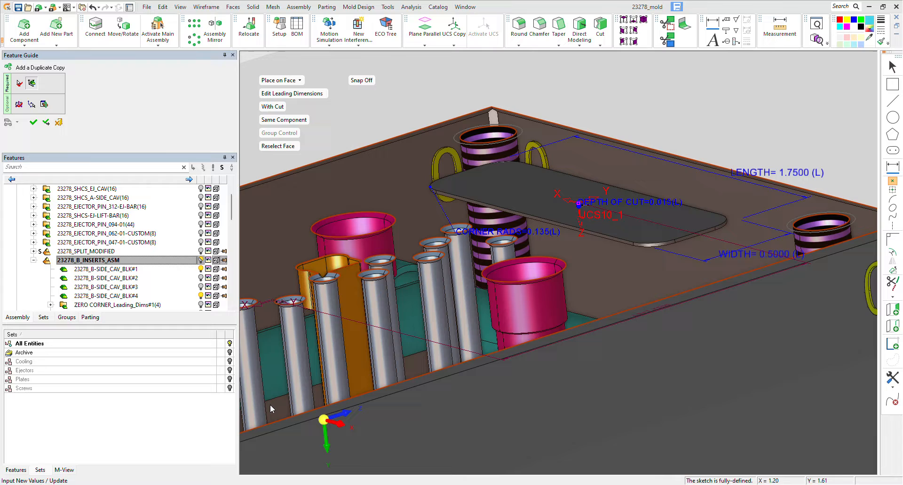
{"action": "left_click", "coordinate": [272, 106]}
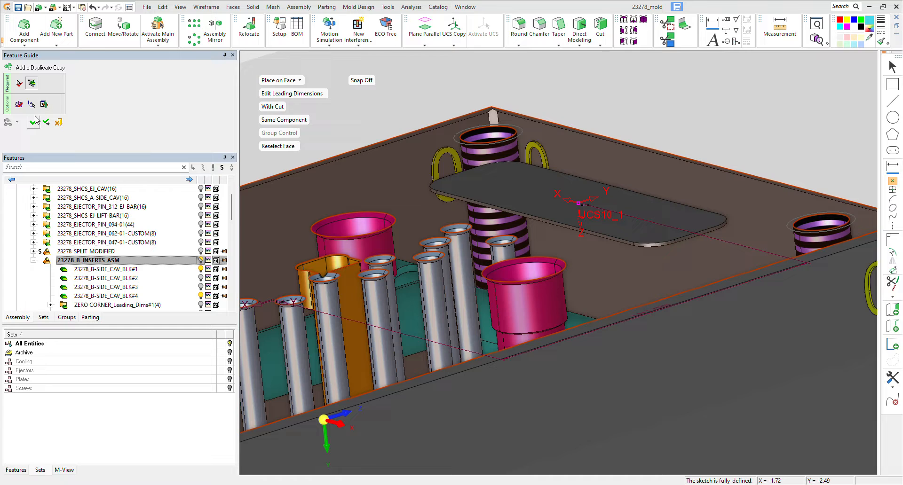
{"action": "left_click", "coordinate": [33, 123]}
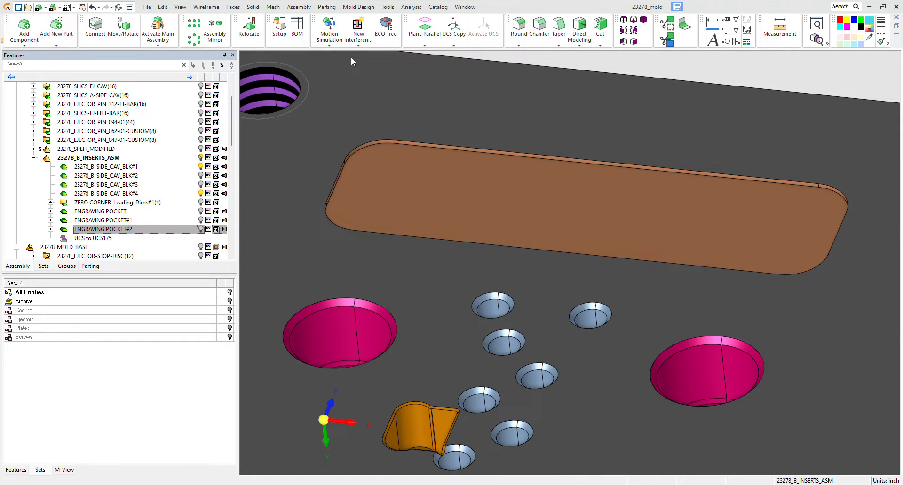
- Activate B-SIDE_CAV_BLK#1 and open its Text153 engraving feature to inspect parameters
{"action": "left_click", "coordinate": [488, 167]}
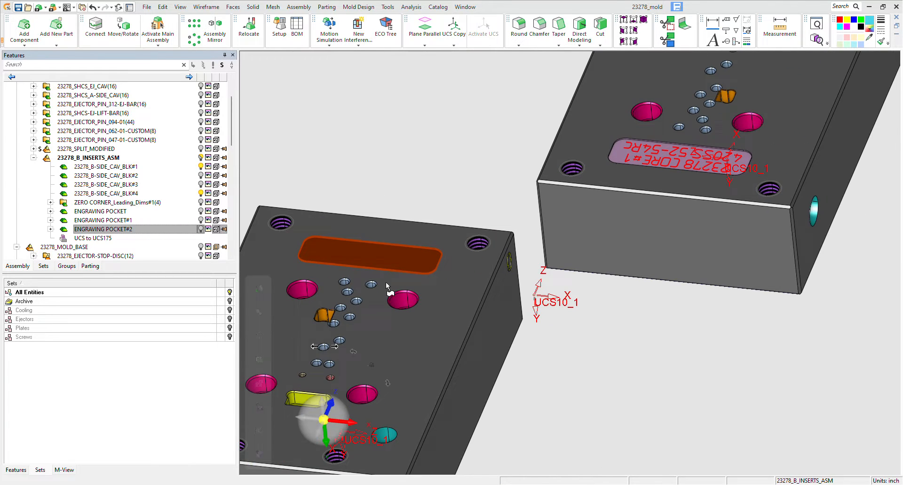
{"action": "left_click", "coordinate": [870, 37]}
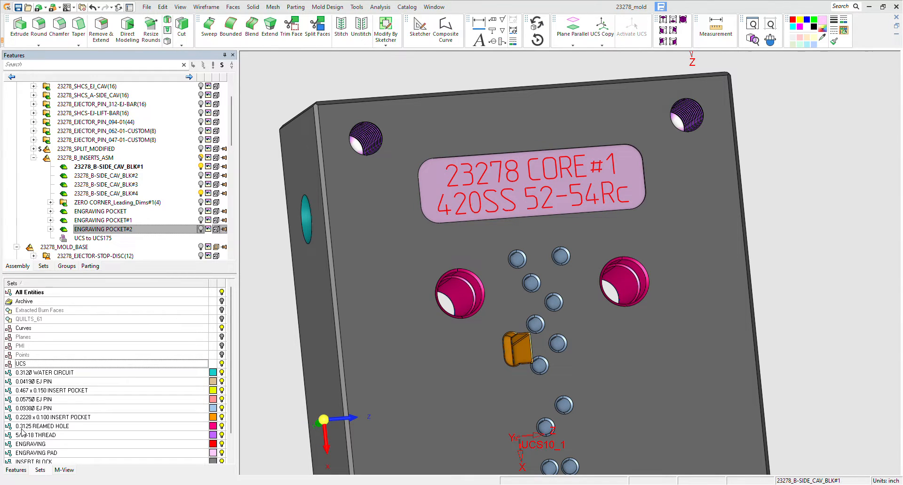
{"action": "left_click", "coordinate": [15, 471]}
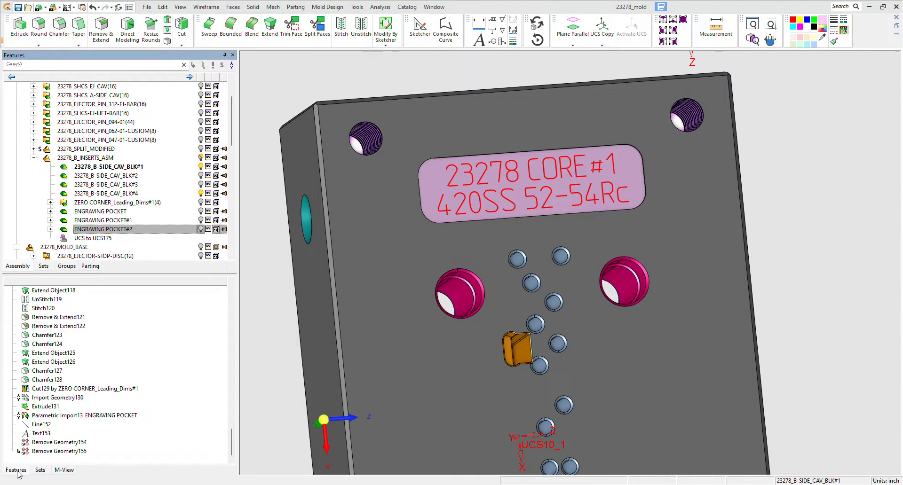
{"action": "left_click", "coordinate": [41, 433]}
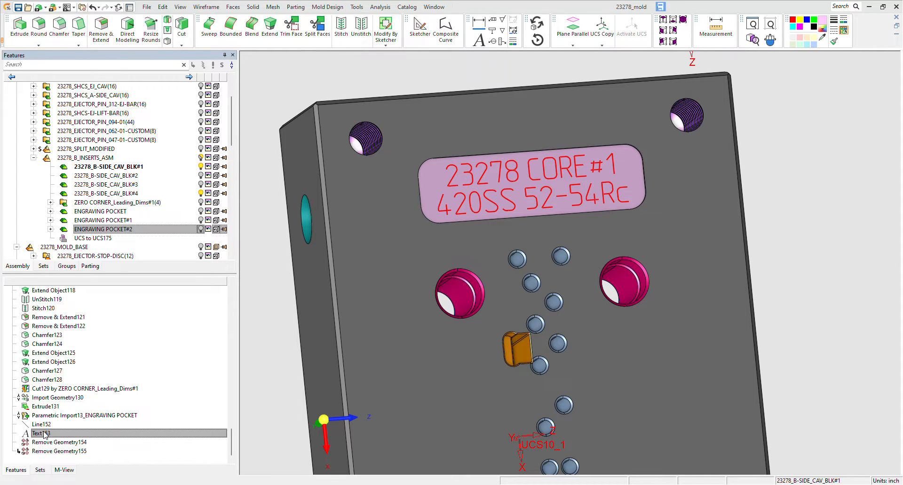
{"action": "double_click", "coordinate": [39, 434]}
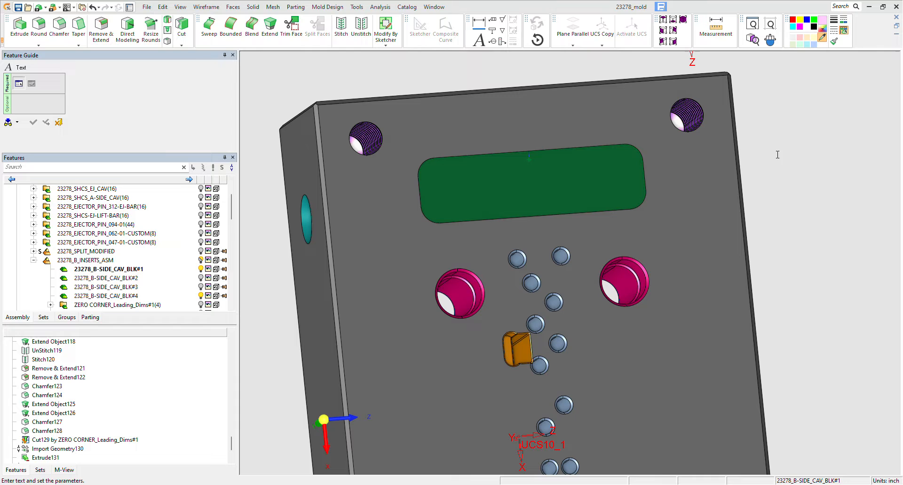
{"action": "mouse_move", "coordinate": [590, 112]}
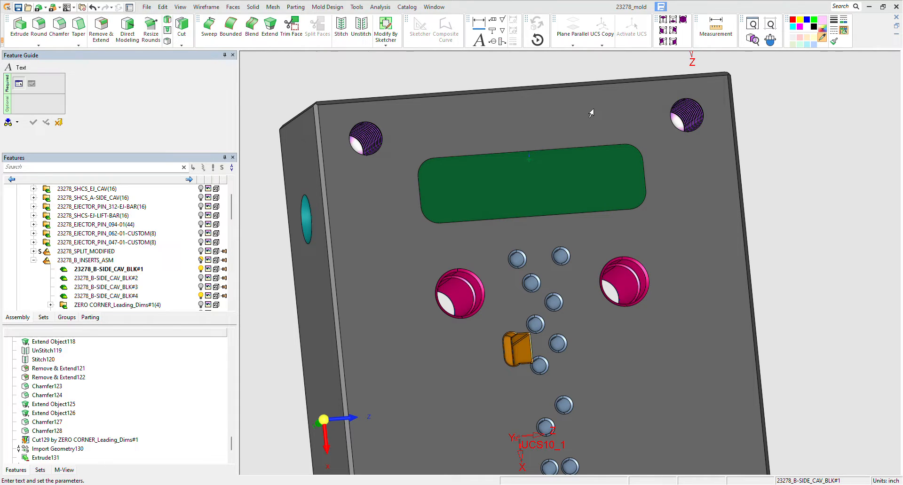
{"action": "mouse_move", "coordinate": [561, 200]}
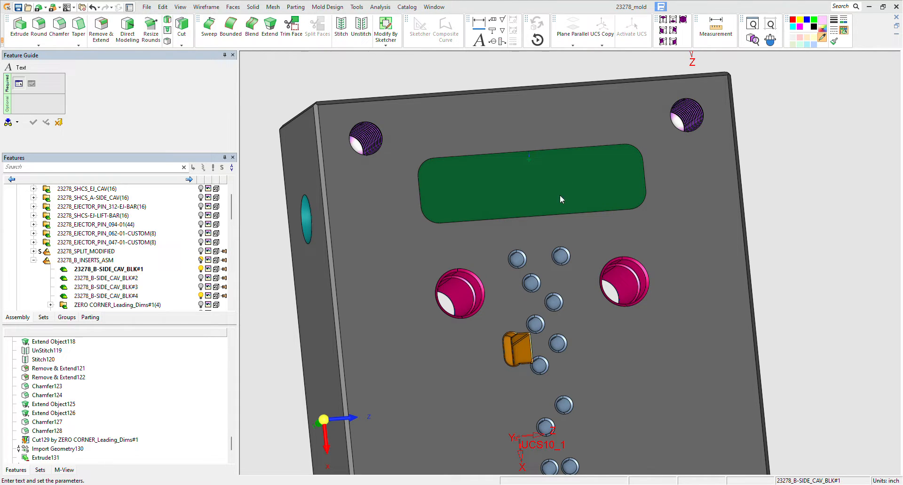
{"action": "mouse_move", "coordinate": [554, 199]}
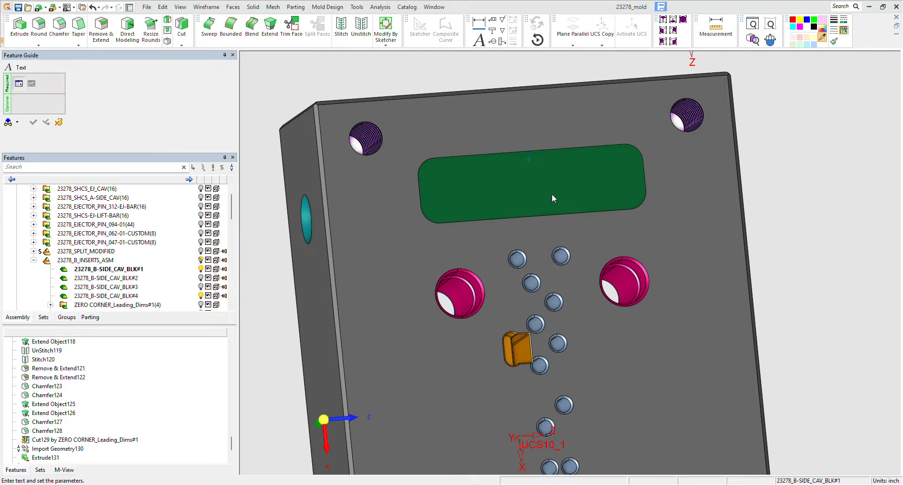
{"action": "mouse_move", "coordinate": [524, 197]}
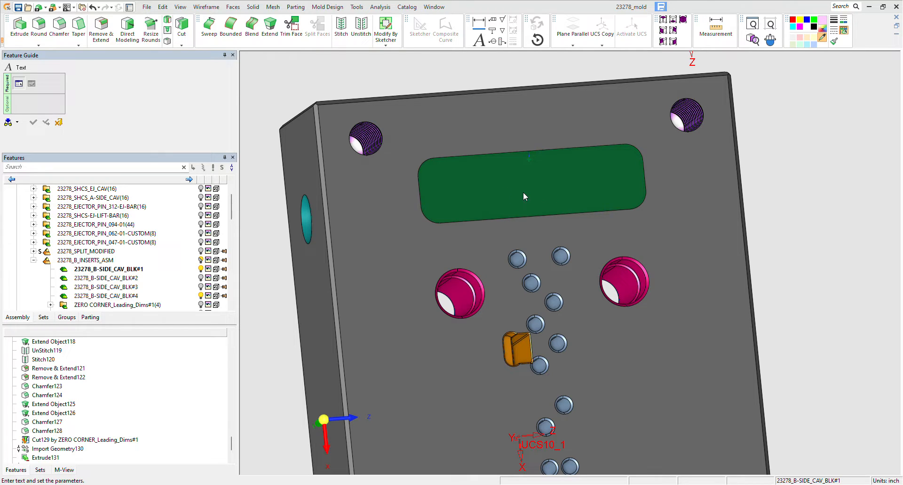
{"action": "mouse_move", "coordinate": [569, 199]}
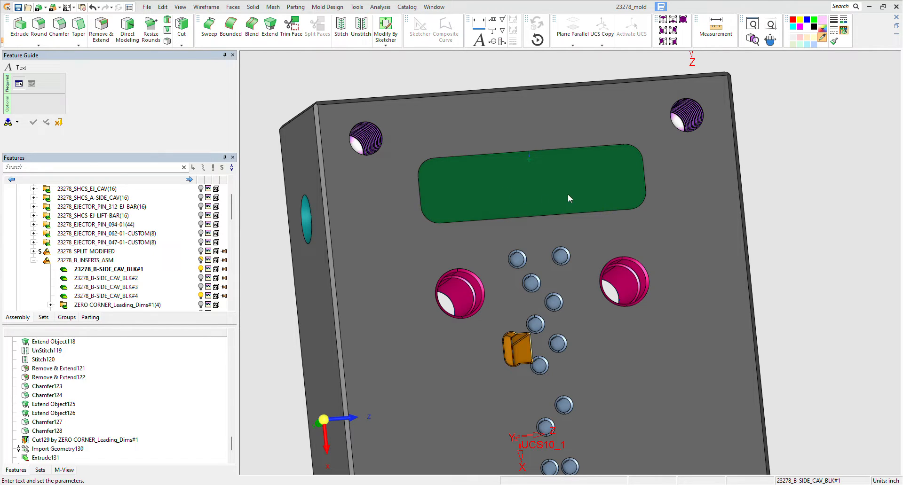
{"action": "mouse_move", "coordinate": [654, 93]}
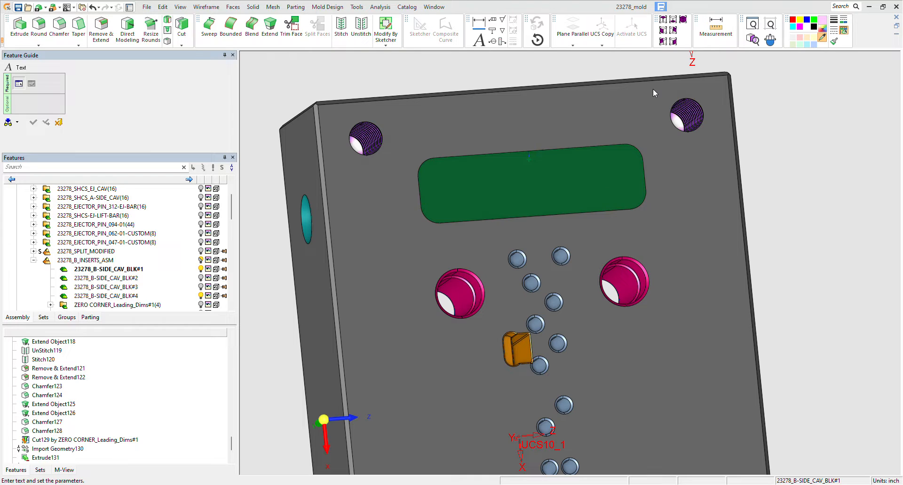
{"action": "mouse_move", "coordinate": [488, 93]}
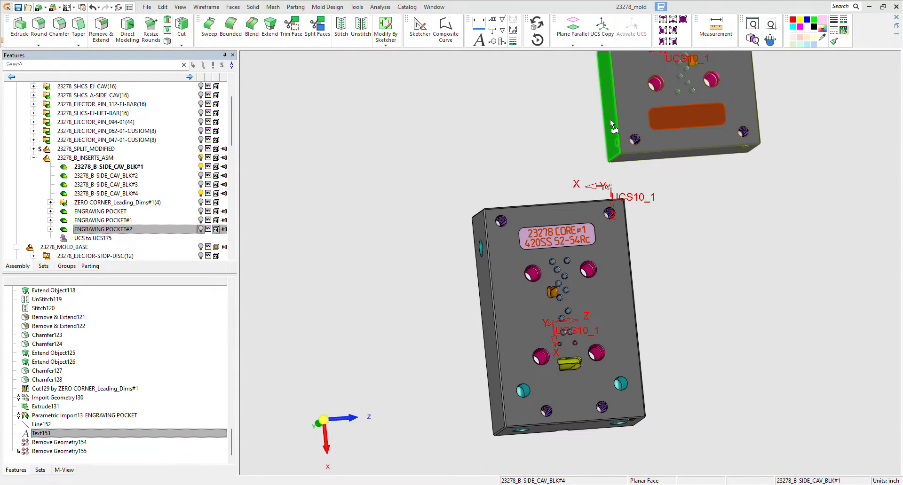
- Activate block 4 and draw a 0.06 line from the pocket's top-edge midpoint
{"action": "left_click", "coordinate": [559, 110]}
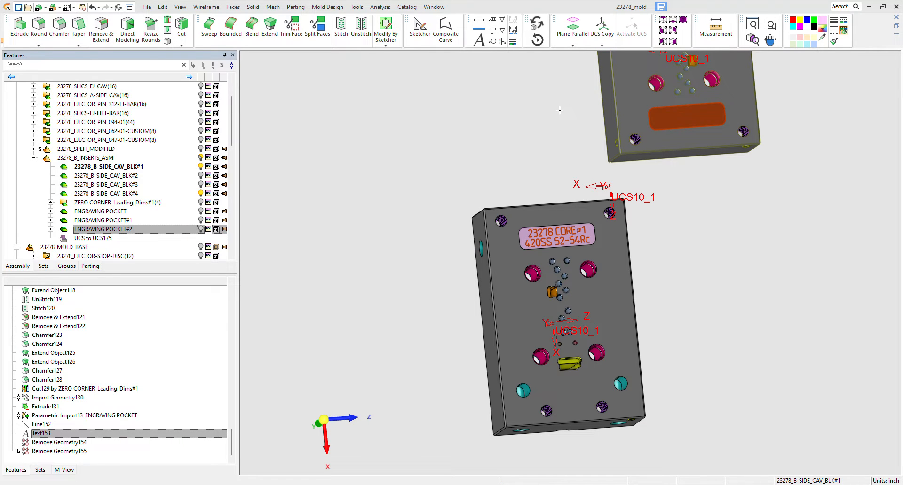
{"action": "left_click", "coordinate": [677, 110]}
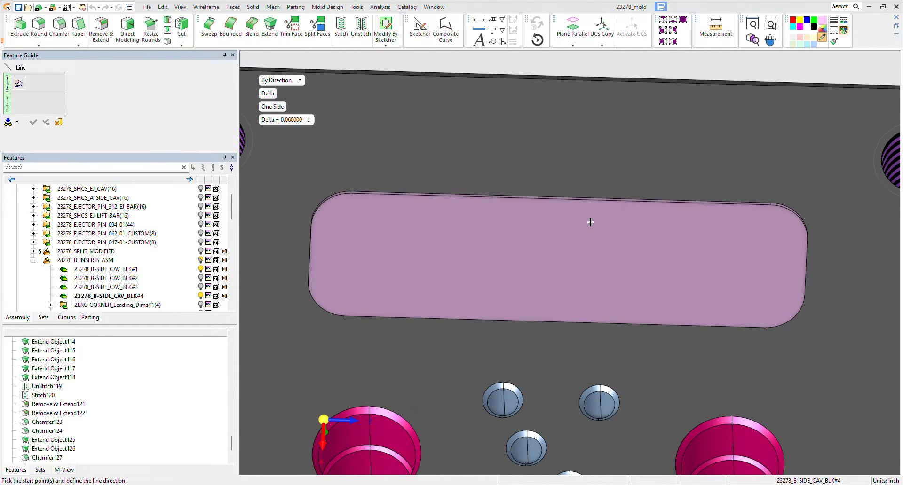
{"action": "mouse_move", "coordinate": [659, 66]}
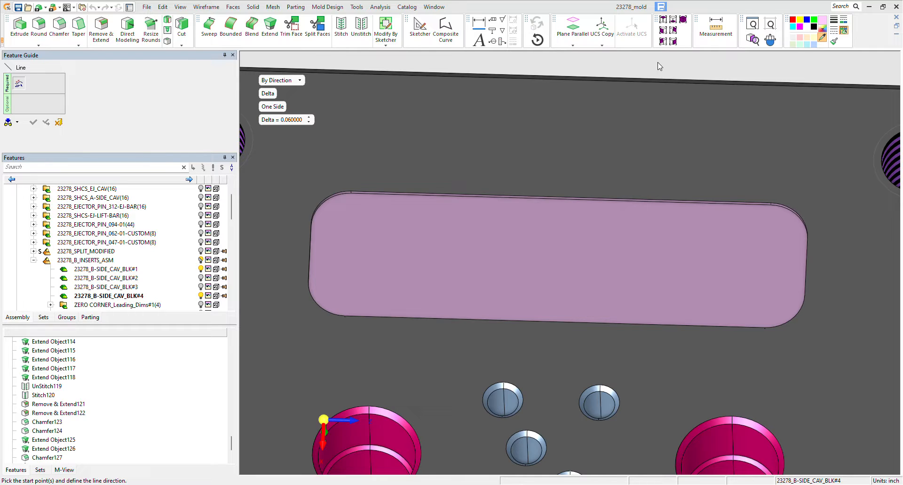
{"action": "mouse_move", "coordinate": [676, 71]}
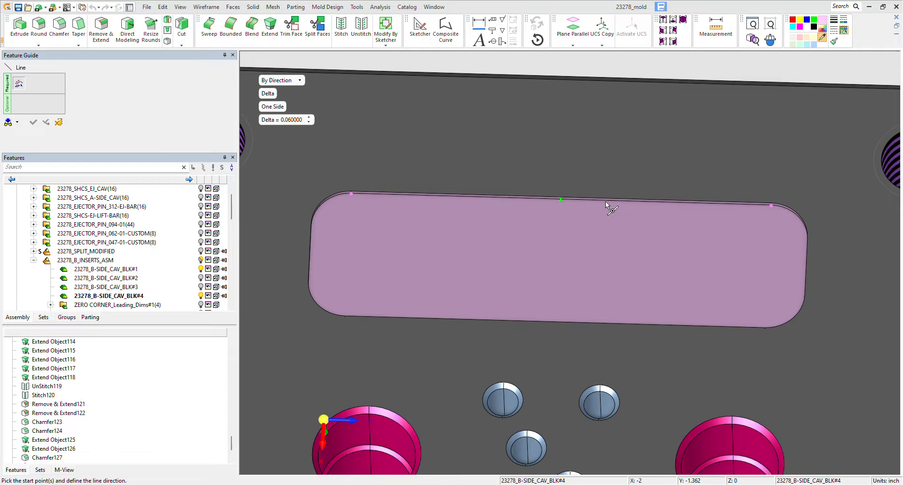
{"action": "left_click", "coordinate": [560, 201]}
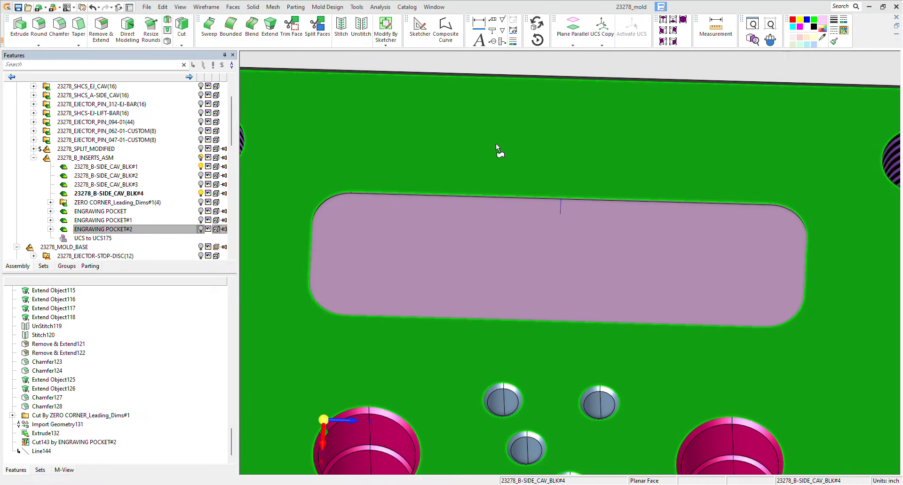
{"action": "left_click", "coordinate": [205, 7]}
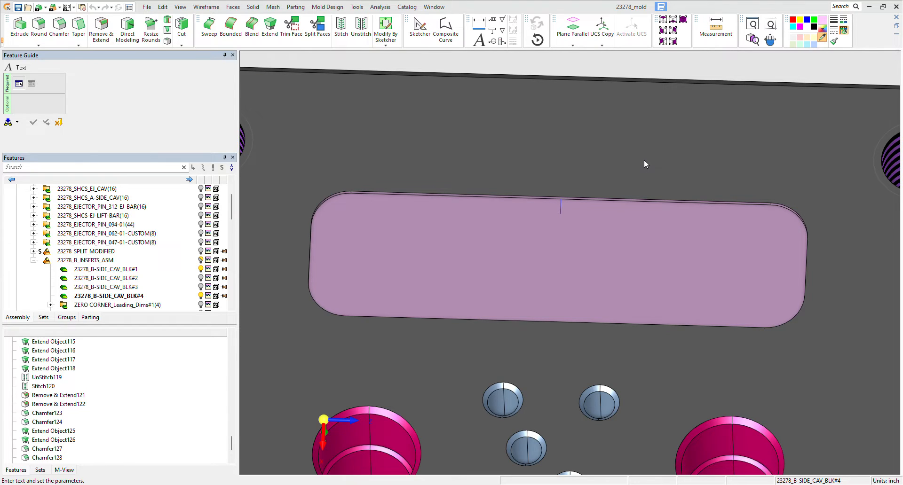
{"action": "mouse_move", "coordinate": [685, 118]}
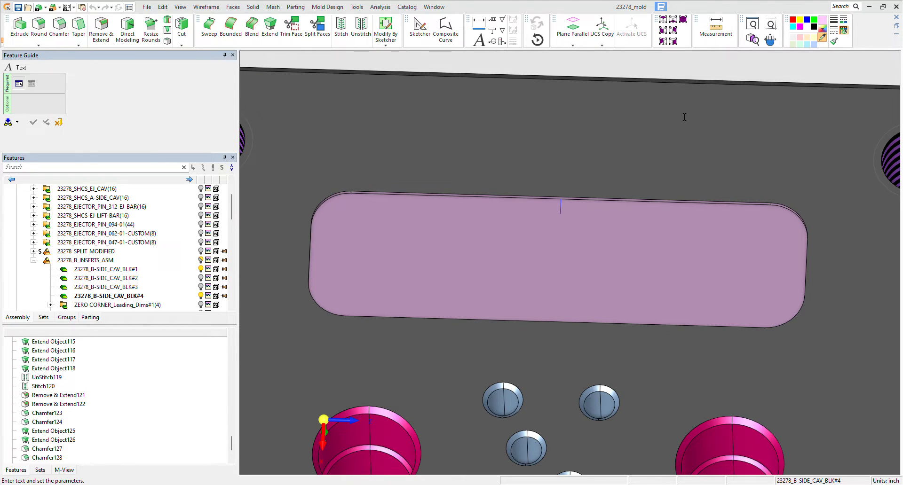
{"action": "mouse_move", "coordinate": [677, 111]}
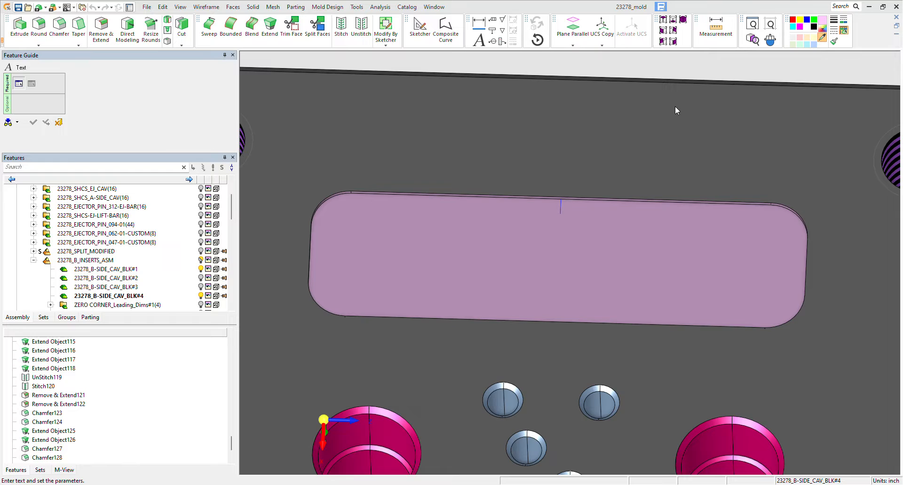
{"action": "mouse_move", "coordinate": [520, 97]}
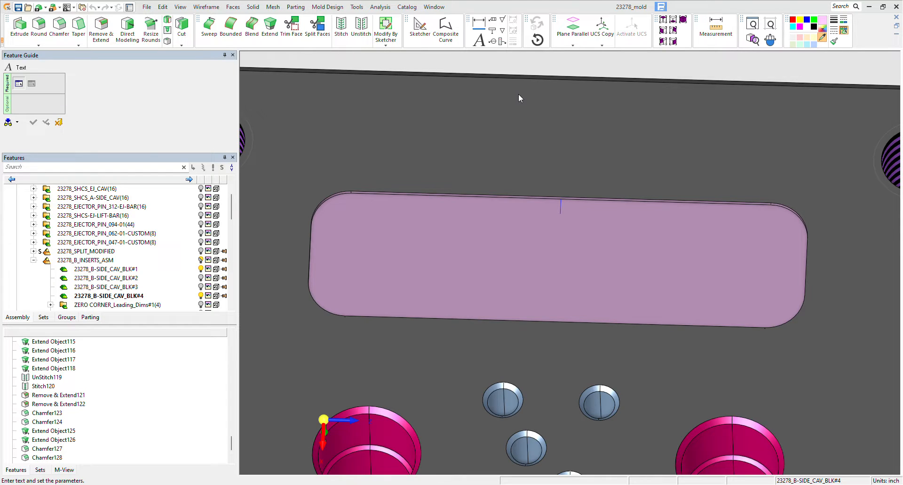
{"action": "mouse_move", "coordinate": [489, 94]}
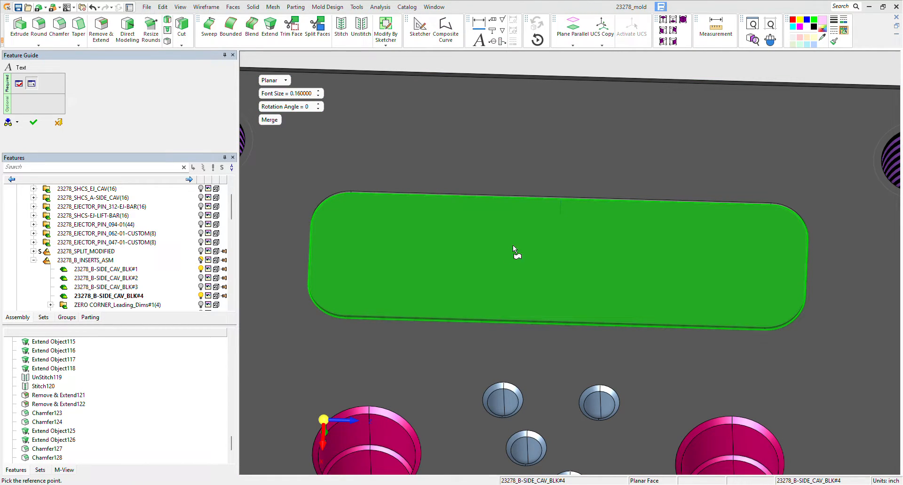
- Place the two-line text '23278,CORE#4' / '420SS,52-54Rc' at size 0.16 on the pocket floor
{"action": "left_click", "coordinate": [515, 255]}
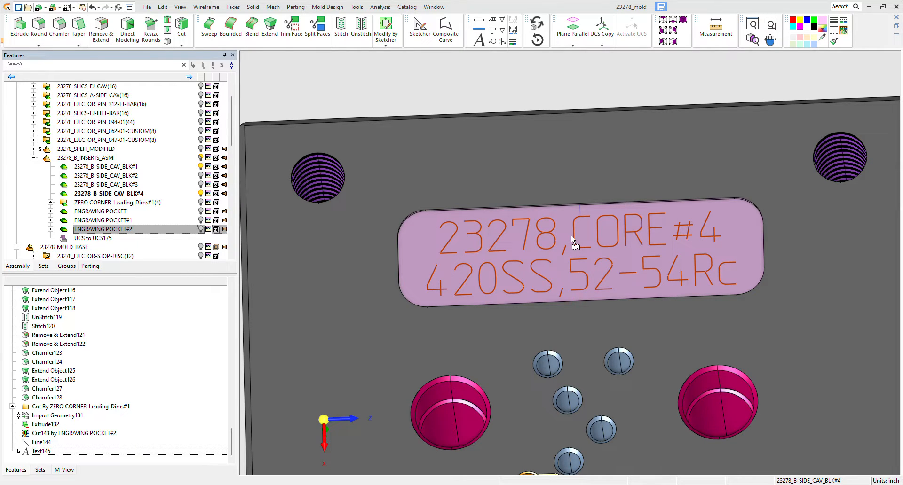
{"action": "mouse_move", "coordinate": [574, 234]}
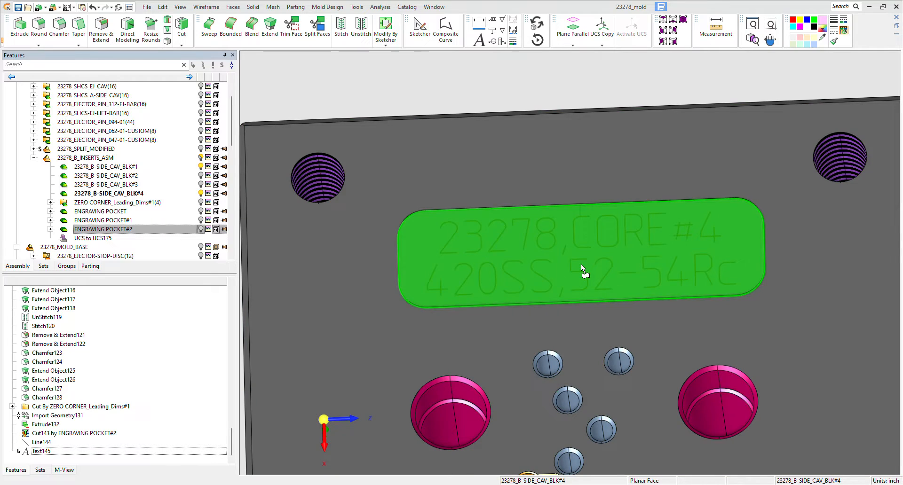
{"action": "mouse_move", "coordinate": [504, 230]}
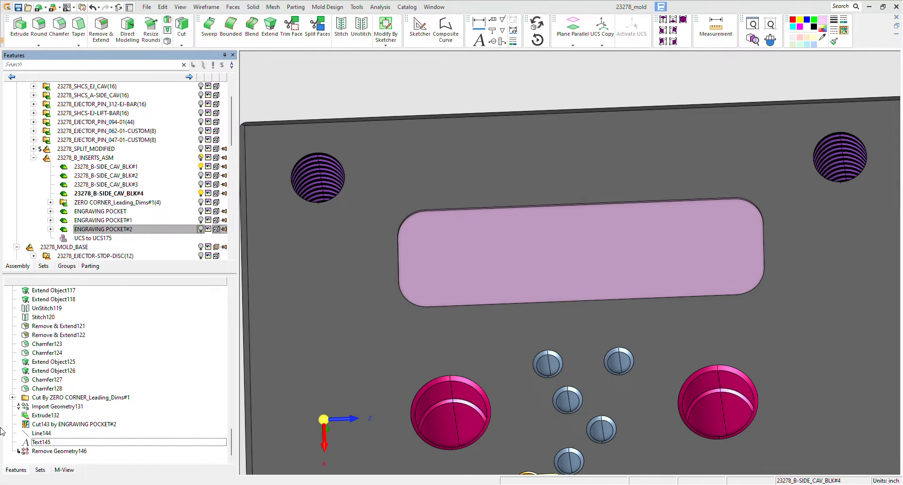
- In Remove Geometry, select the reference line and the commas in both text lines in wireframe
{"action": "left_click", "coordinate": [59, 451]}
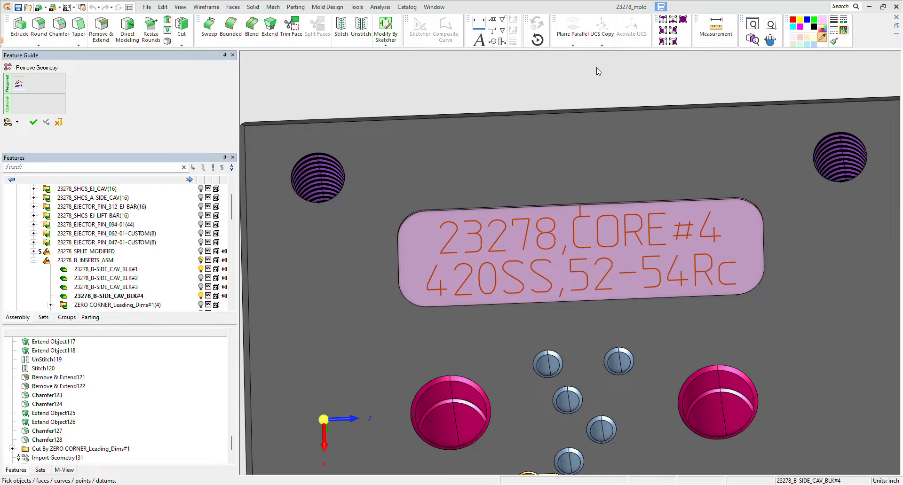
{"action": "left_click", "coordinate": [587, 155]}
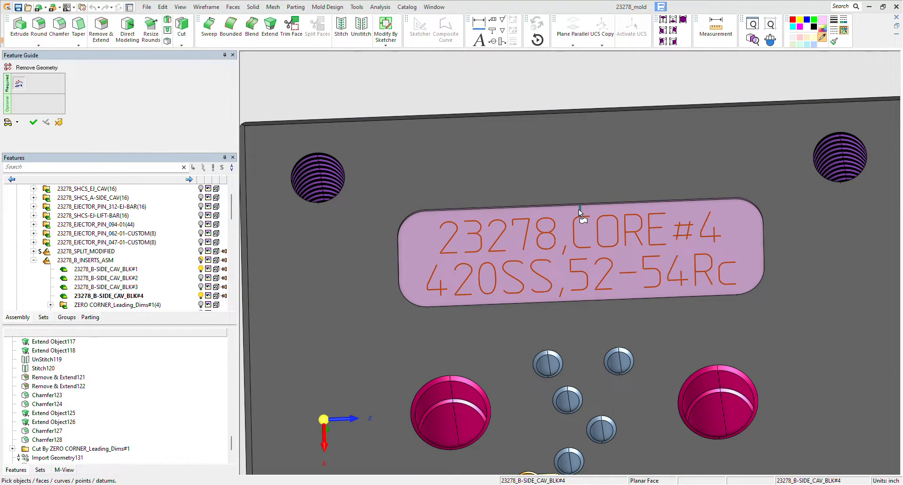
{"action": "mouse_move", "coordinate": [567, 254]}
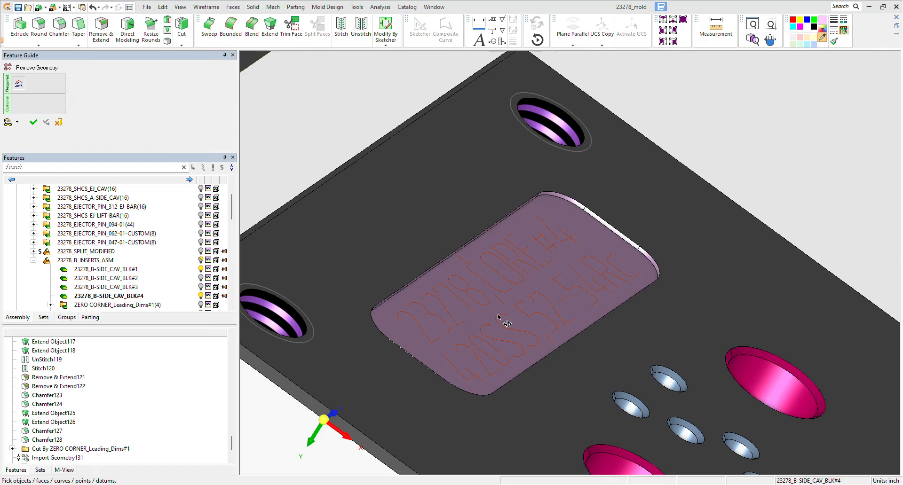
{"action": "left_click", "coordinate": [498, 317]}
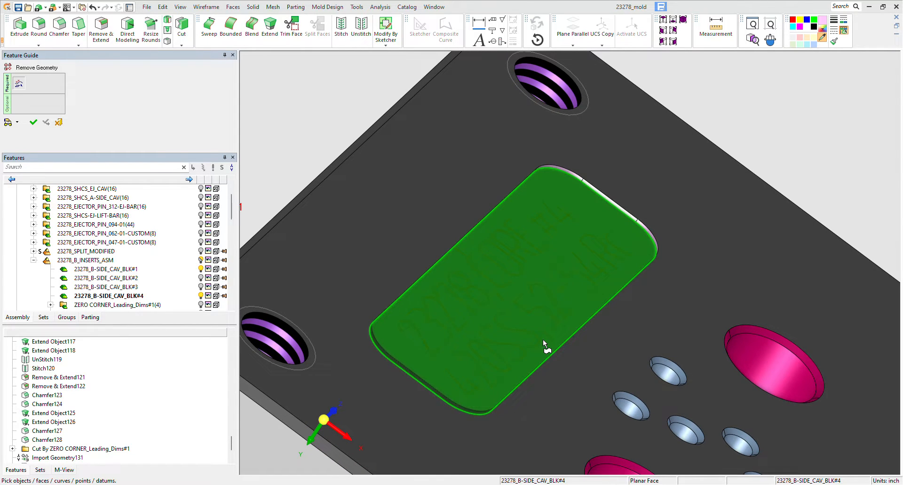
{"action": "mouse_move", "coordinate": [554, 341]}
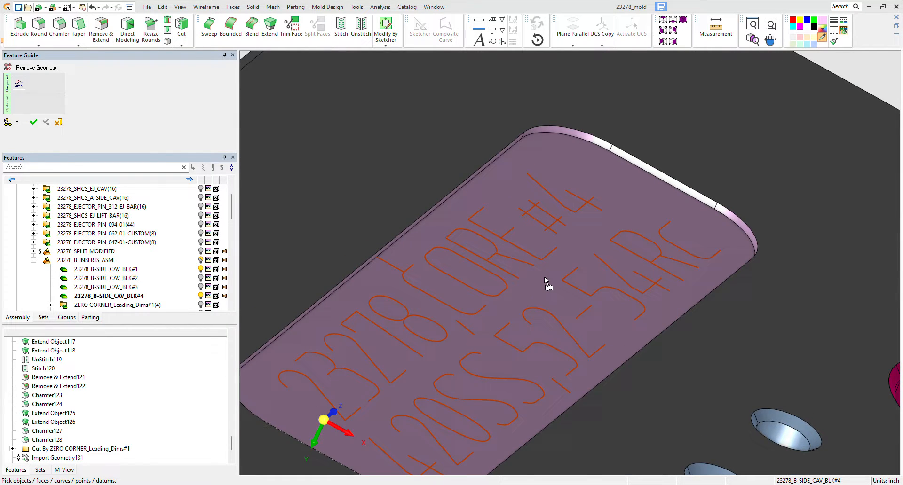
{"action": "left_click", "coordinate": [546, 280]}
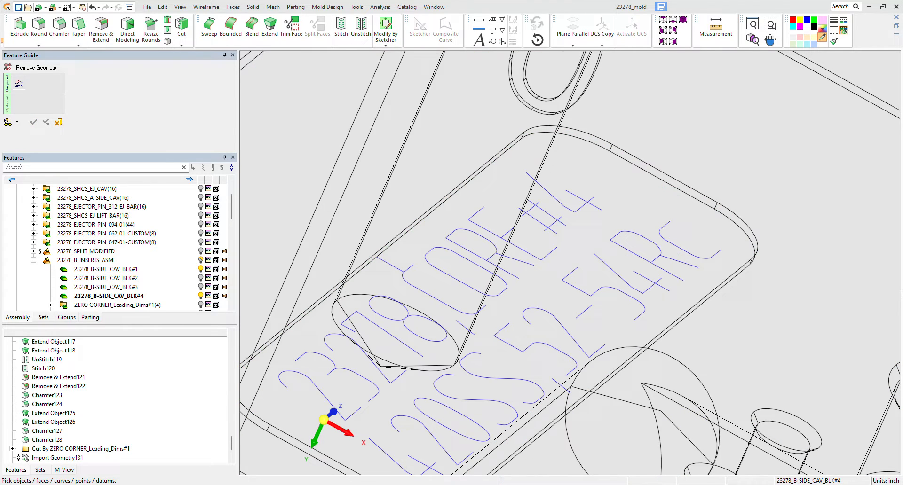
{"action": "left_click", "coordinate": [559, 386]}
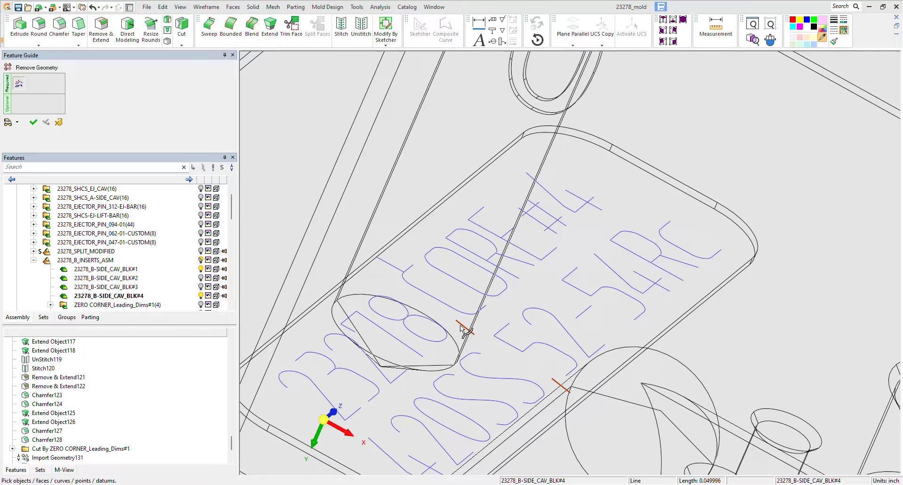
{"action": "left_click", "coordinate": [530, 291]}
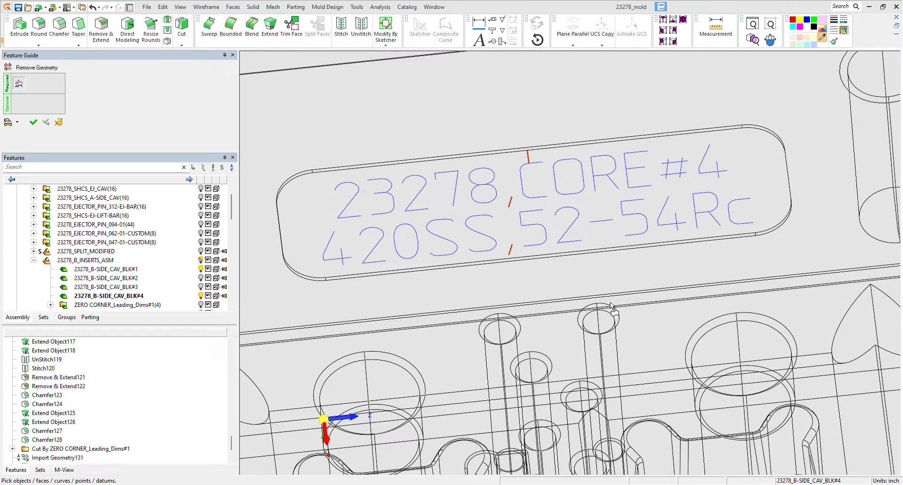
{"action": "mouse_move", "coordinate": [52, 182]}
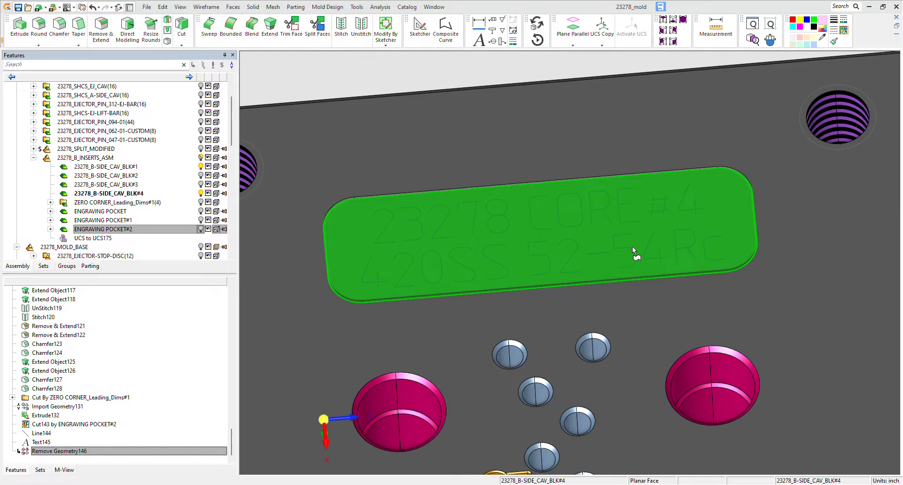
- Show the Sets list in the tree panel and choose the ENGRAVING set
{"action": "left_click", "coordinate": [622, 252]}
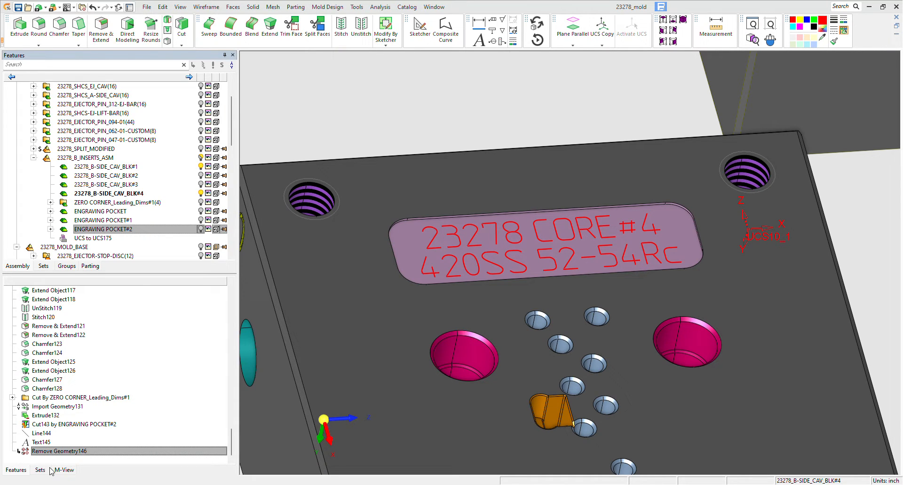
{"action": "left_click", "coordinate": [40, 470]}
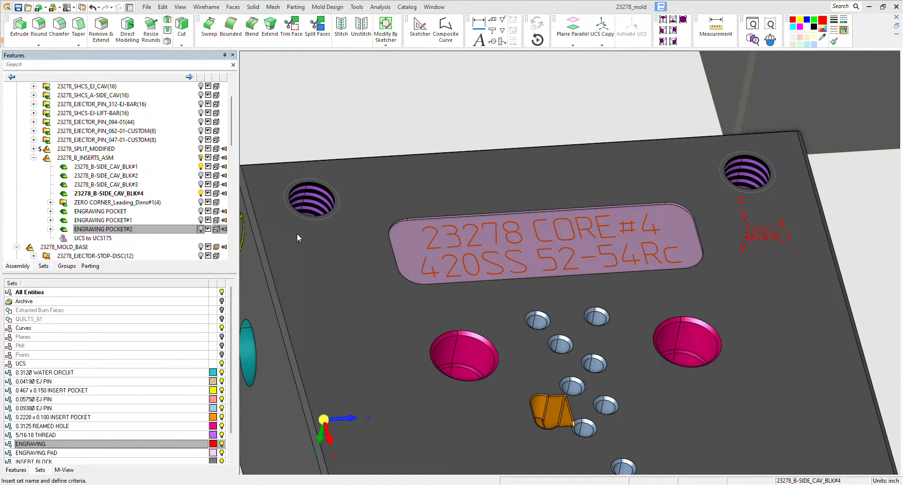
{"action": "mouse_move", "coordinate": [294, 245]}
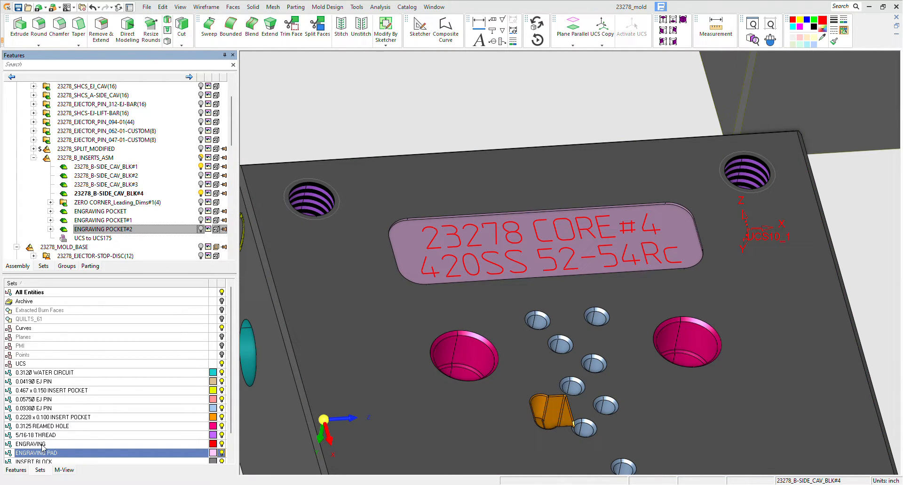
{"action": "left_click", "coordinate": [30, 444]}
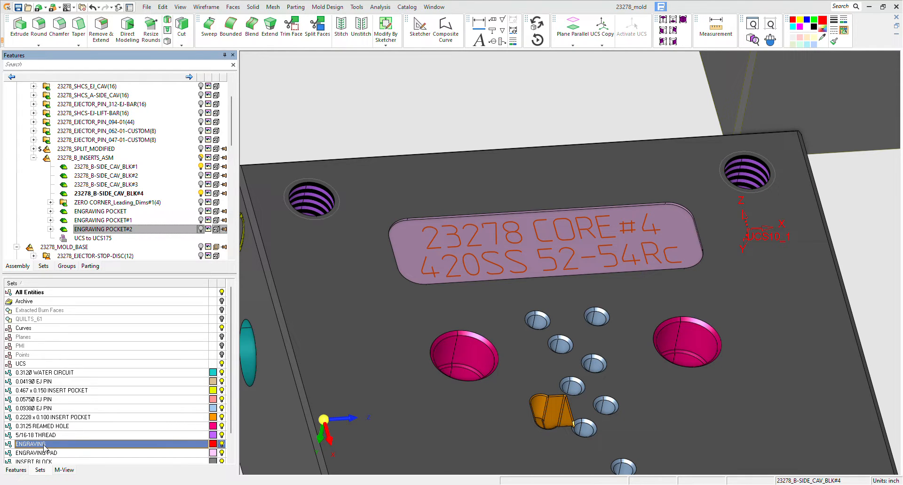